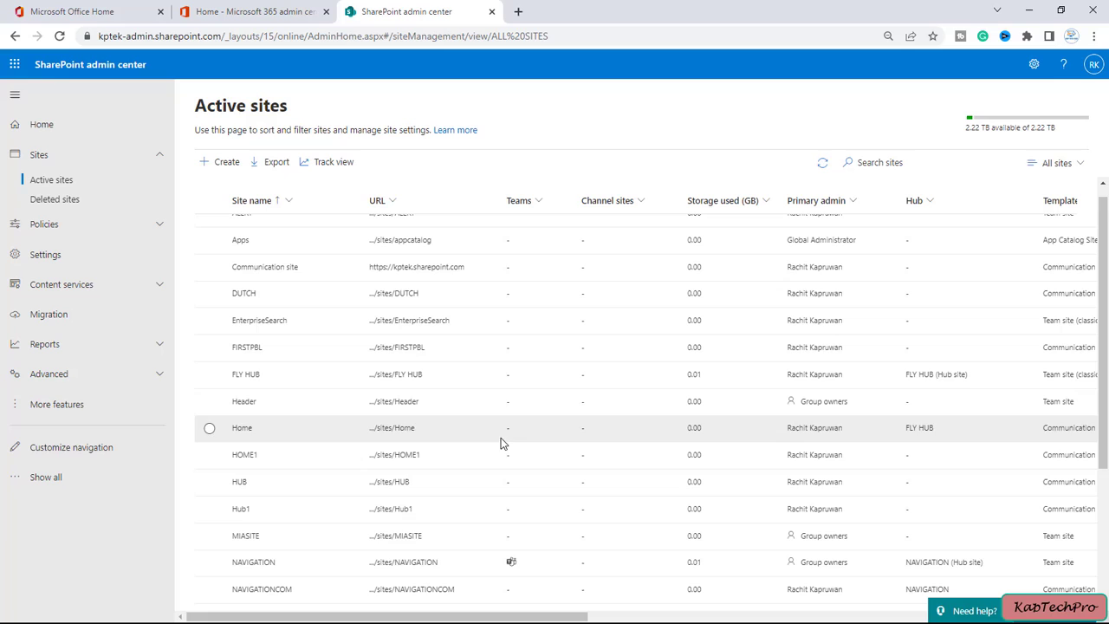
pyautogui.moveTo(405, 408)
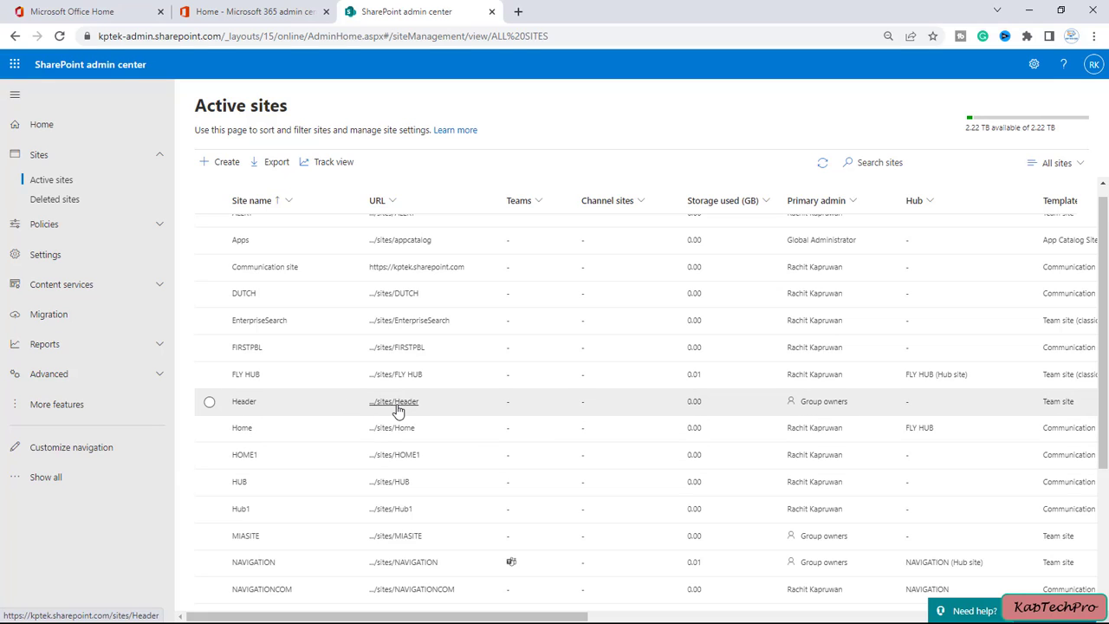
# - Open the Header team site from the active sites list and bring it to the front
pyautogui.click(208, 402)
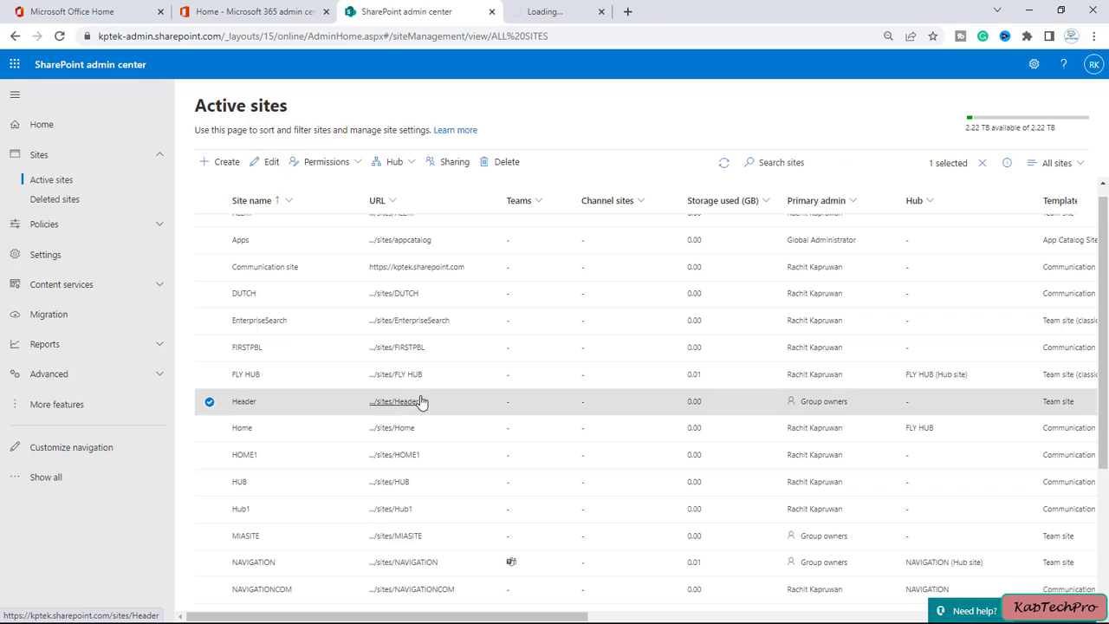
pyautogui.click(399, 402)
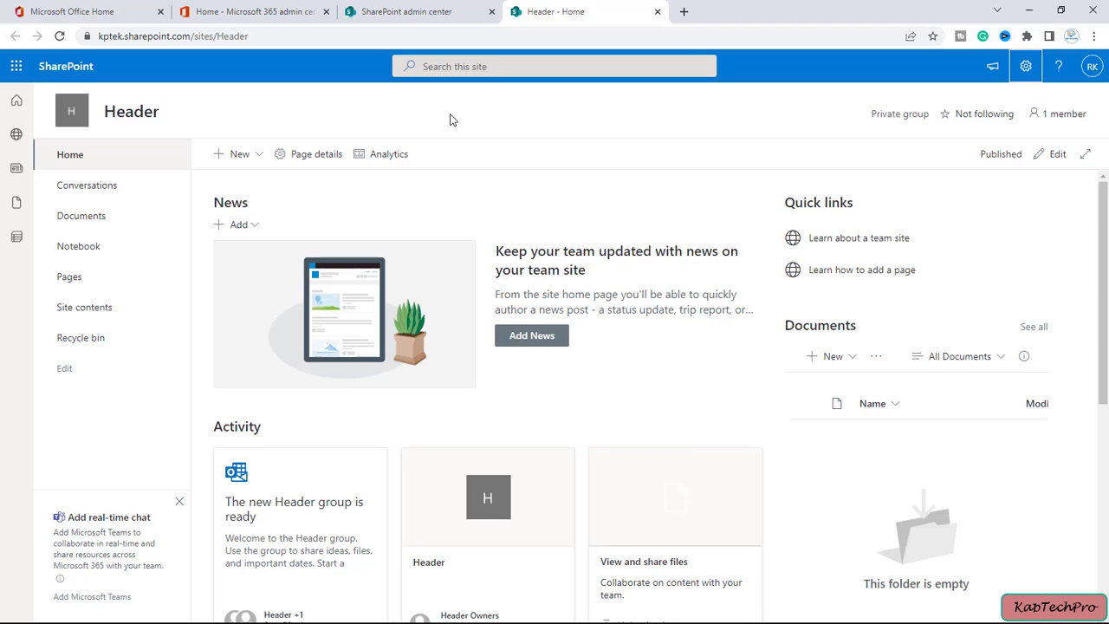
# - Reach the site's 'Change the look' options from the Settings gear
pyautogui.click(1026, 66)
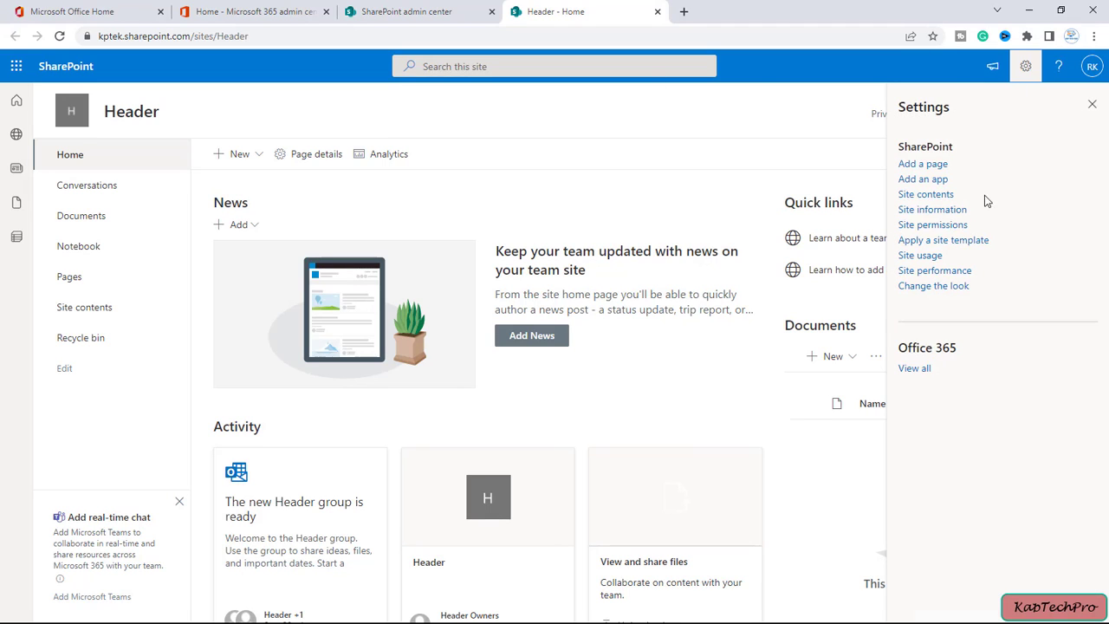
pyautogui.moveTo(932, 286)
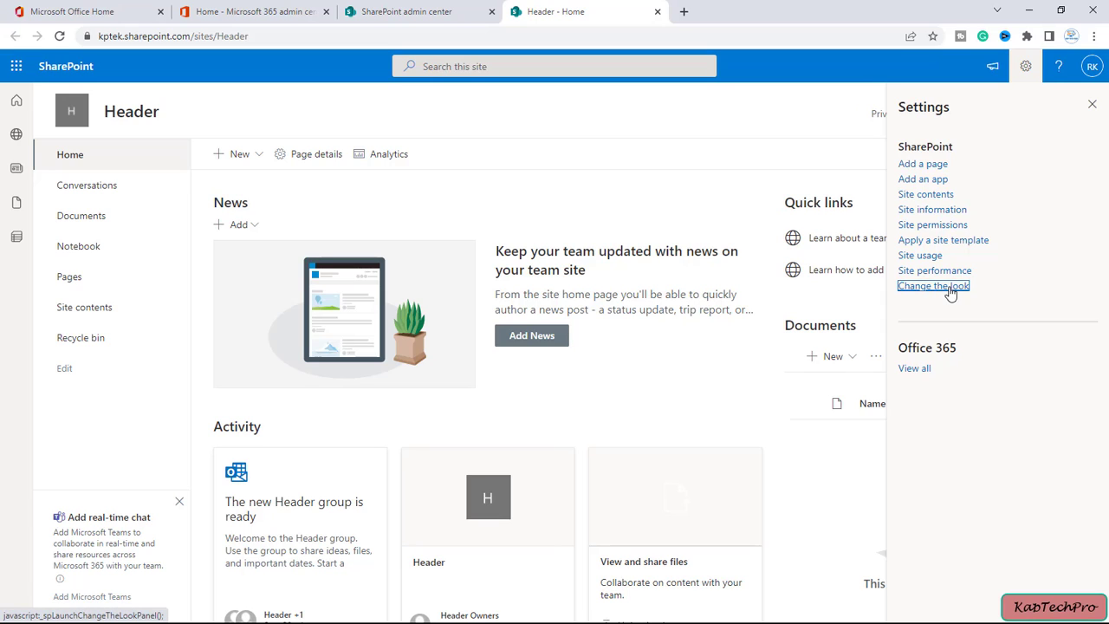
pyautogui.click(934, 284)
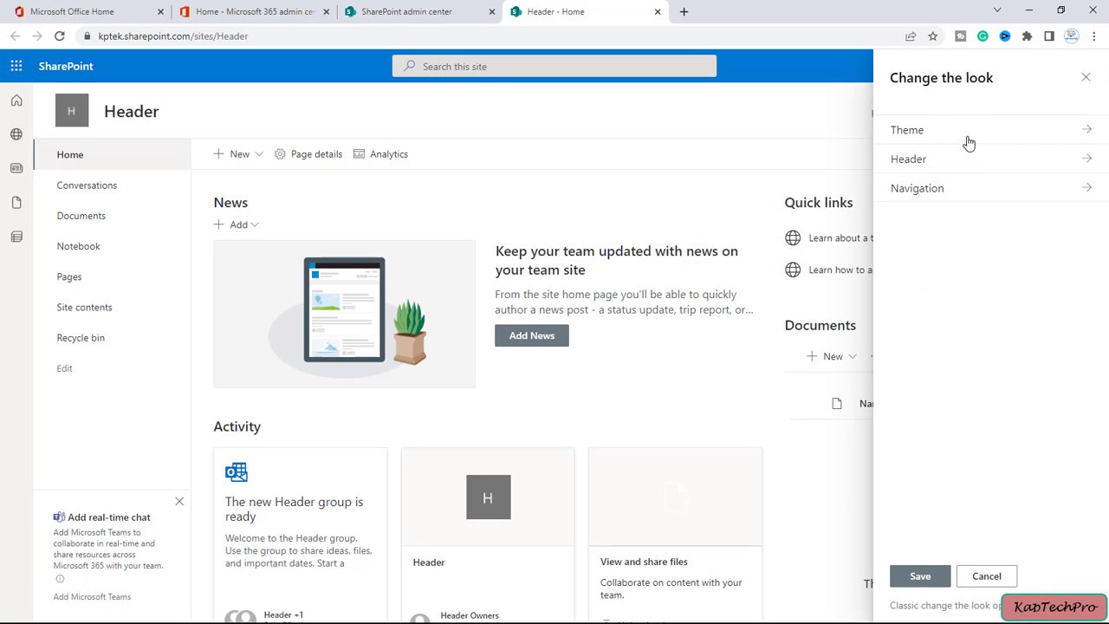
pyautogui.moveTo(964, 197)
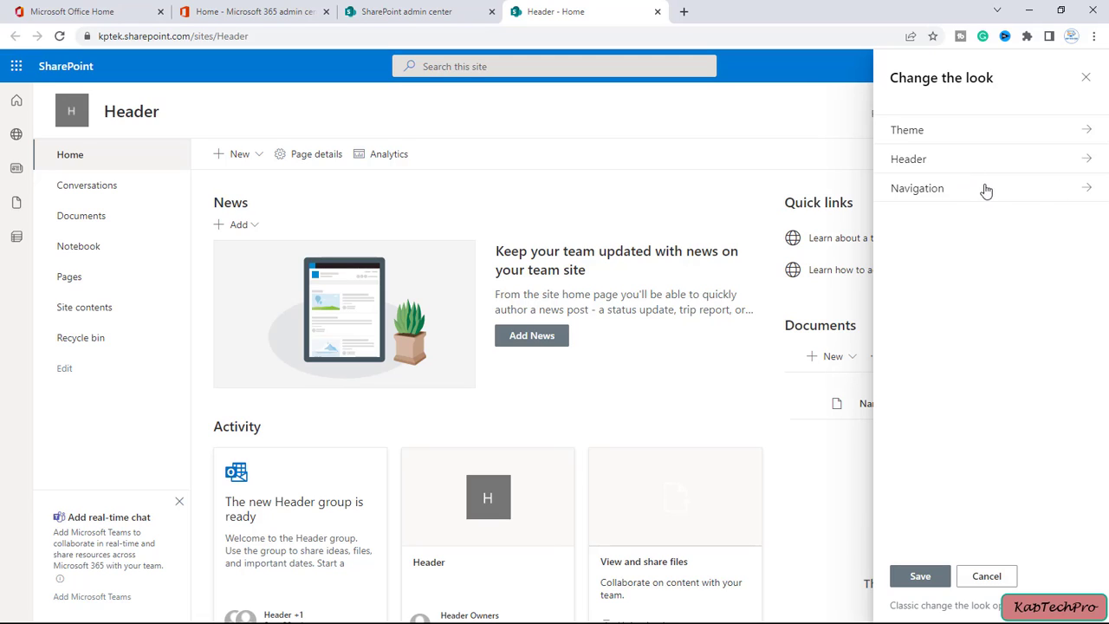
pyautogui.moveTo(964, 163)
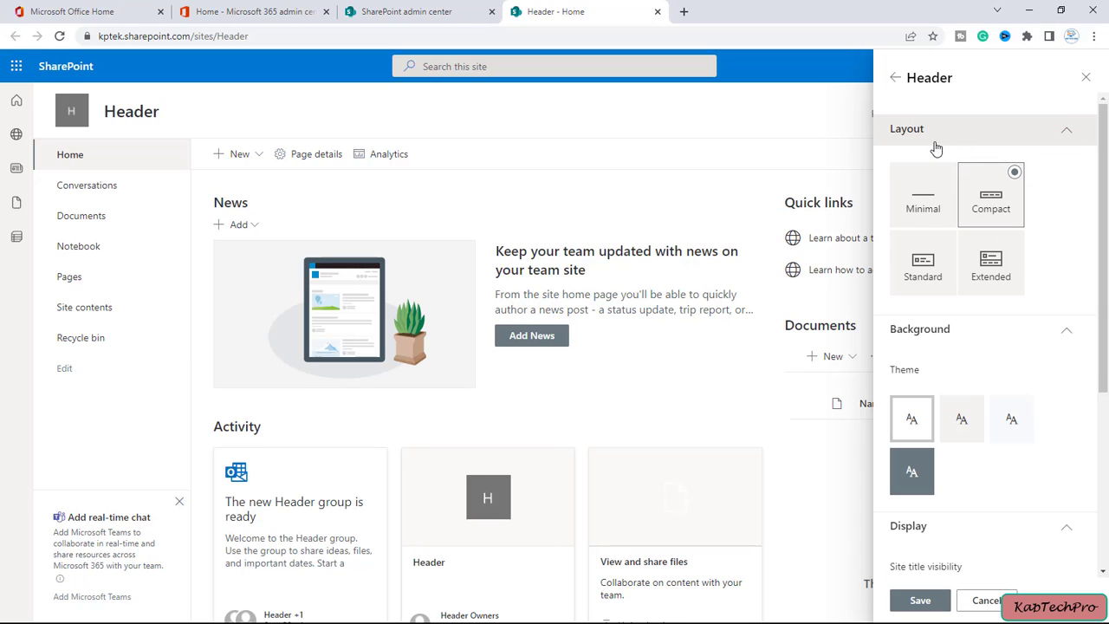
# - Try the Minimal, Compact and Standard header layouts on the Header site
pyautogui.click(922, 194)
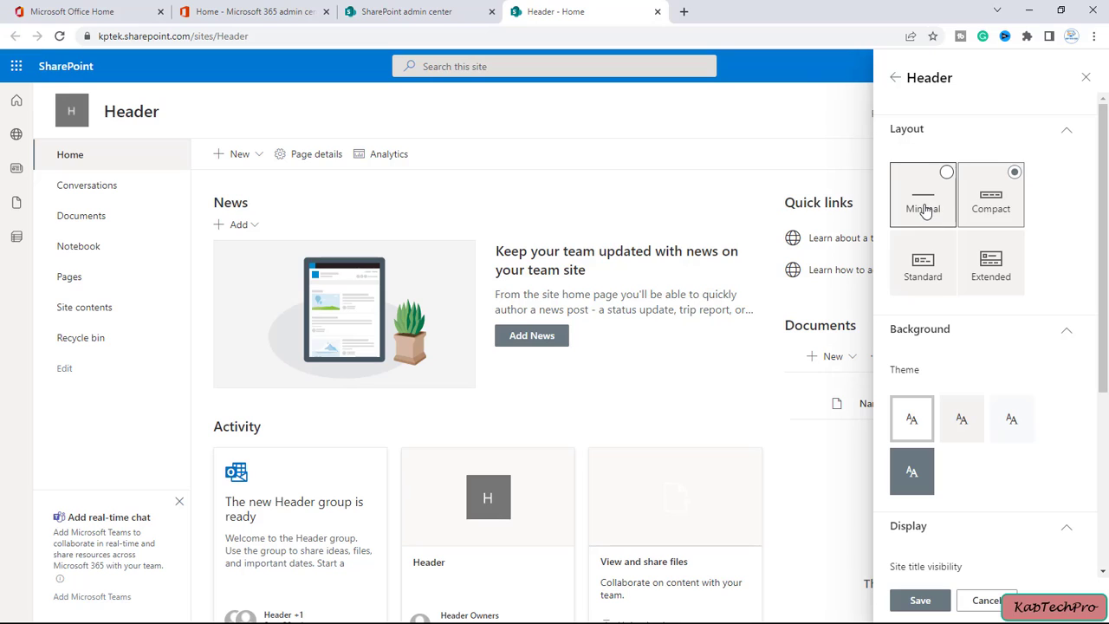
pyautogui.click(947, 171)
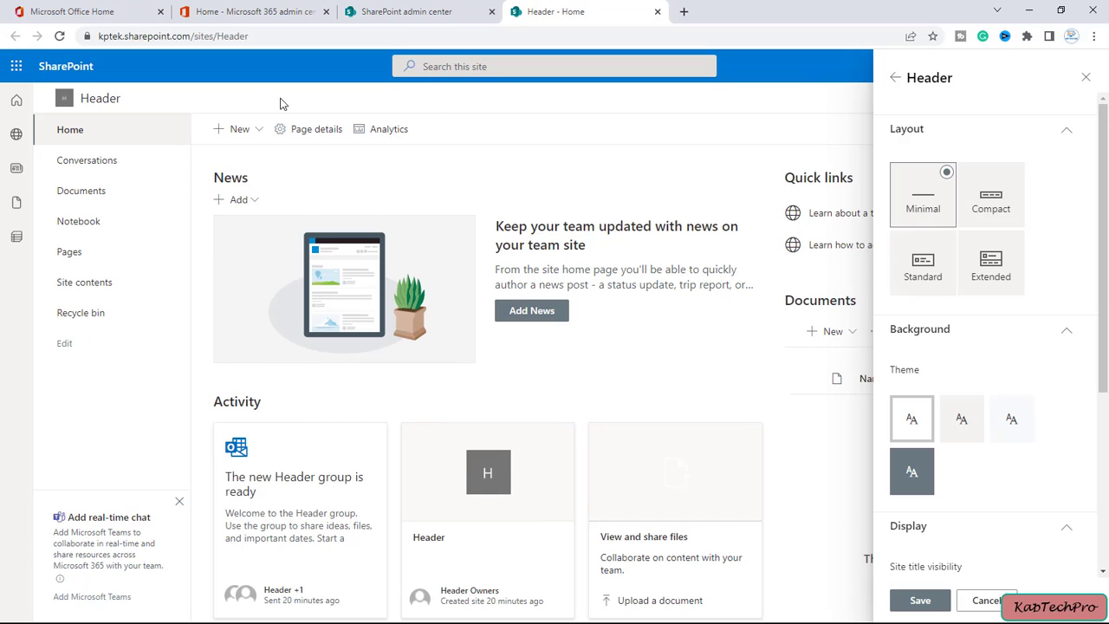
pyautogui.moveTo(773, 84)
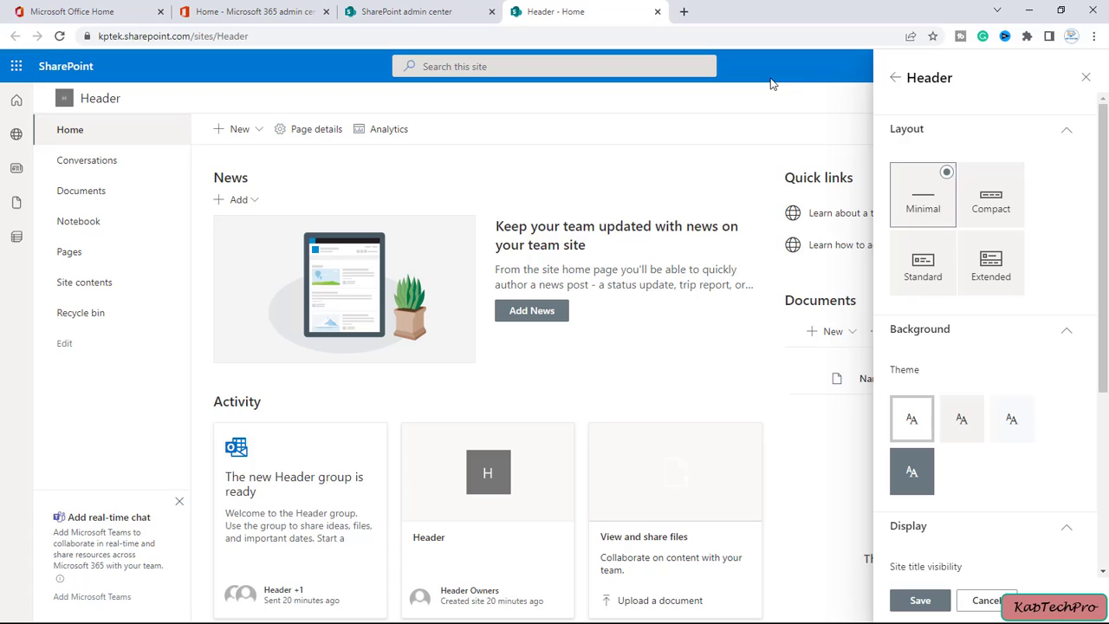
pyautogui.click(992, 194)
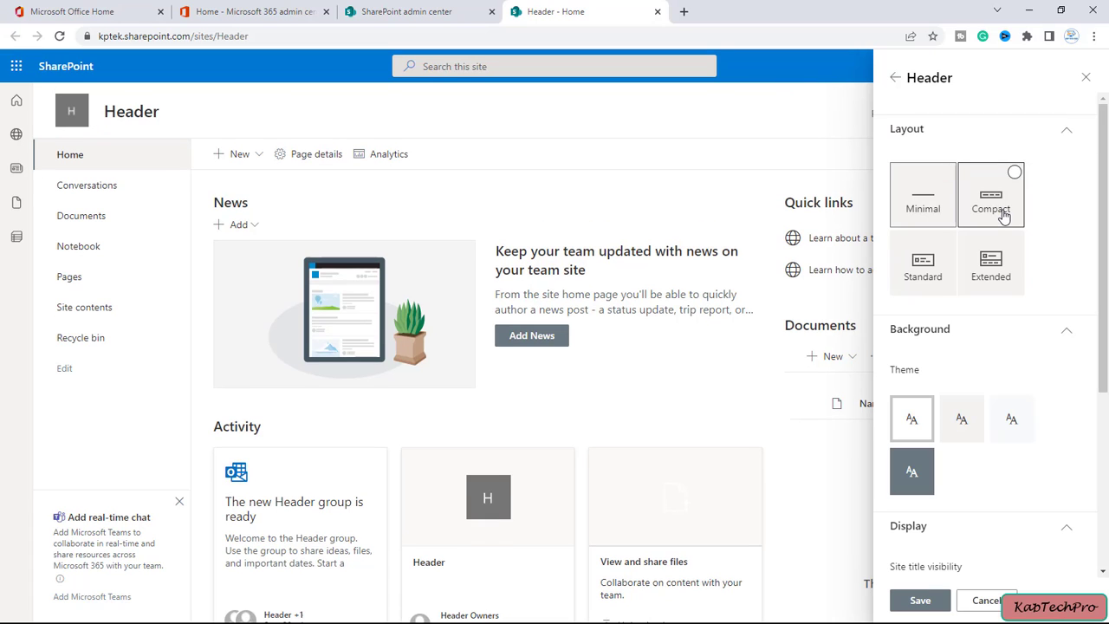
pyautogui.click(992, 195)
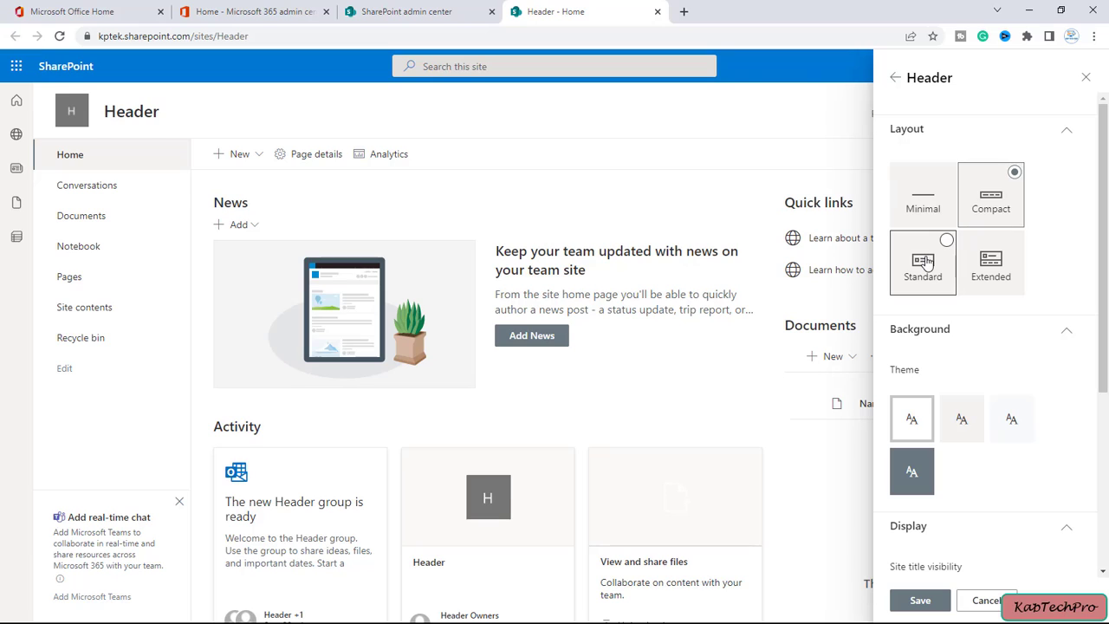
pyautogui.click(922, 260)
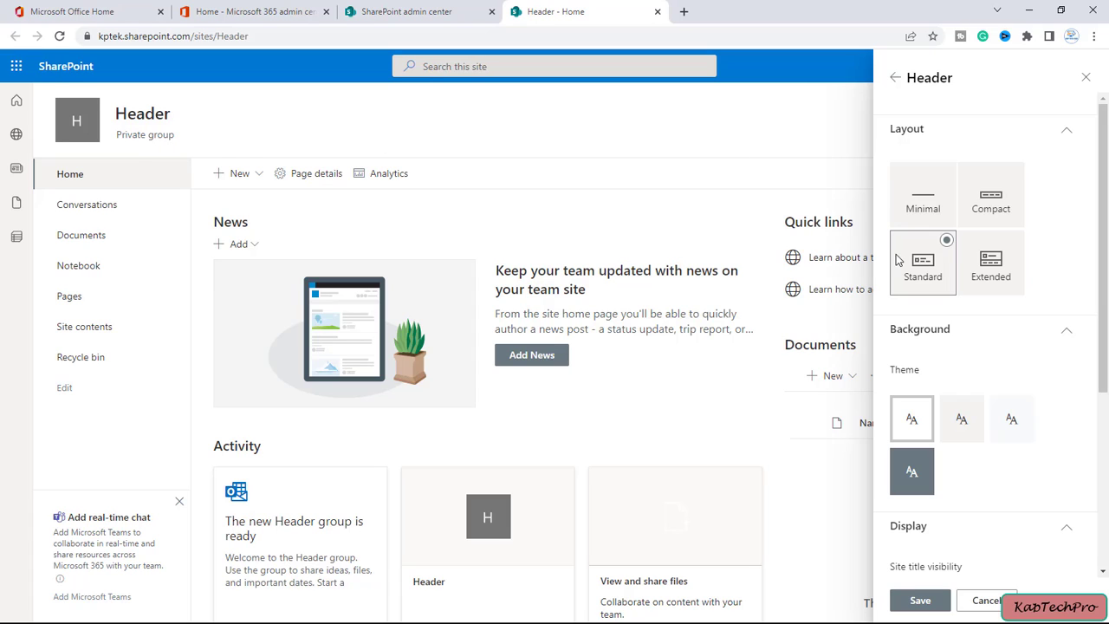
pyautogui.moveTo(945, 309)
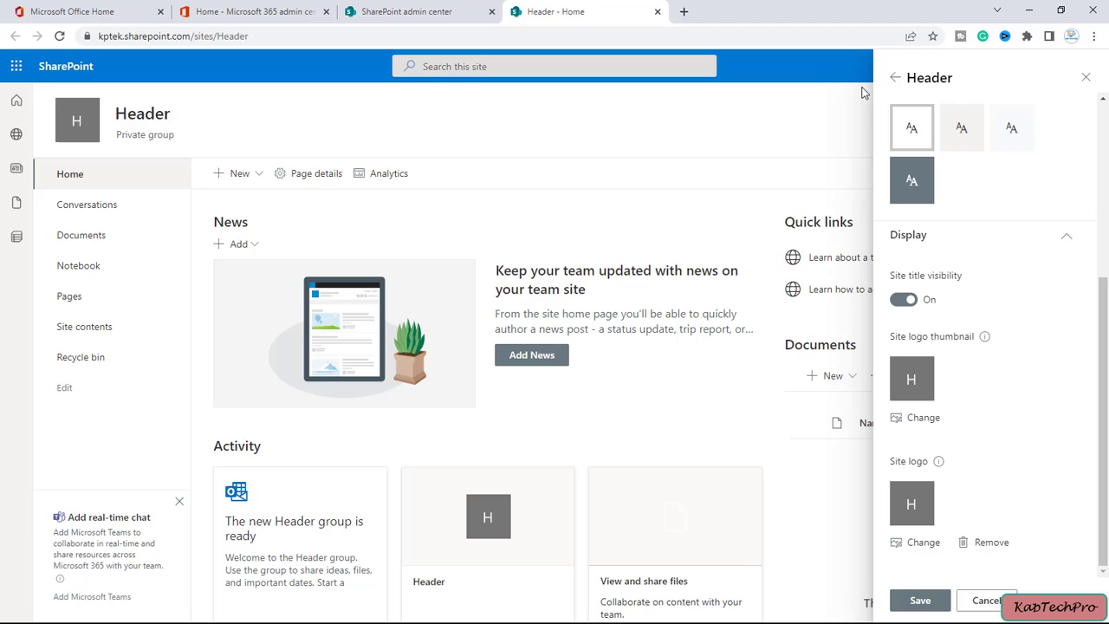
# - Settle the site header on the Extended layout with its optional background image slot
pyautogui.scroll(3)
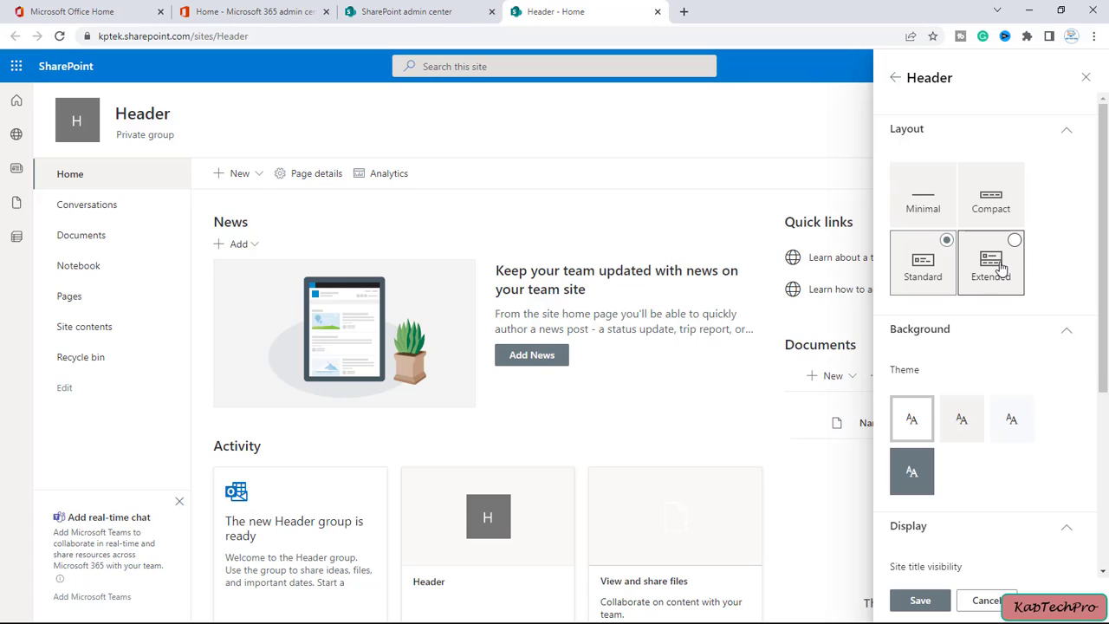
pyautogui.click(991, 260)
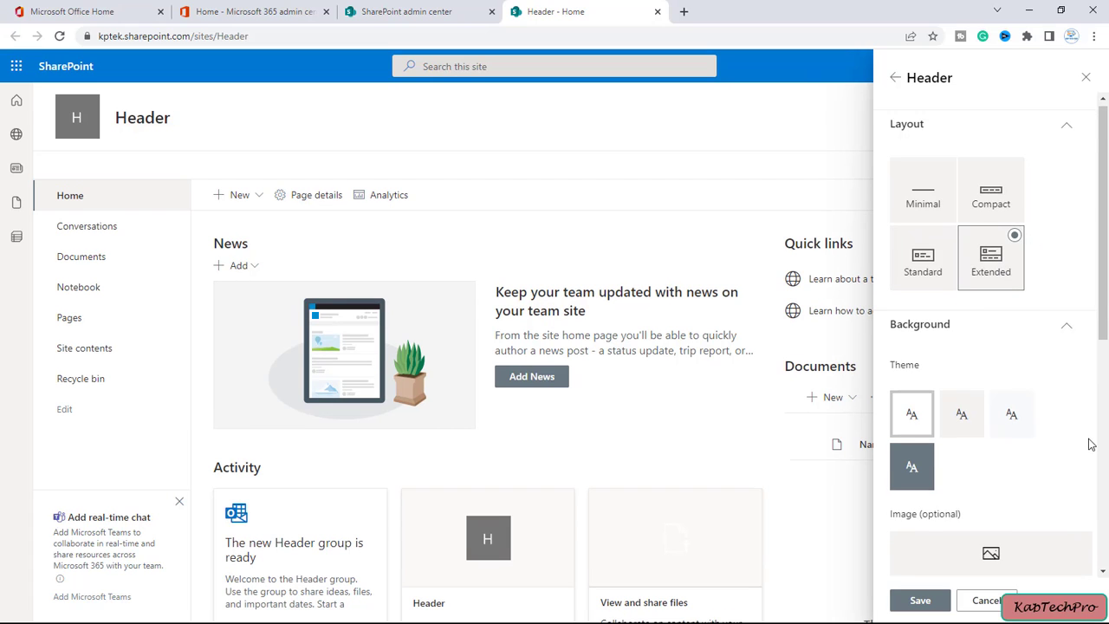
pyautogui.scroll(-3)
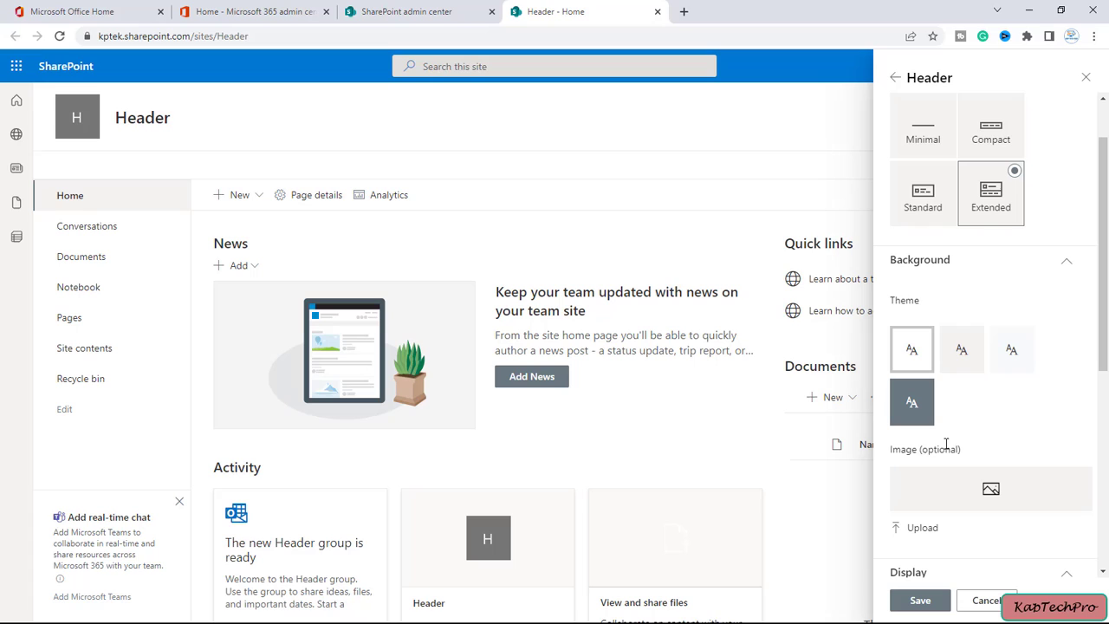
pyautogui.click(922, 193)
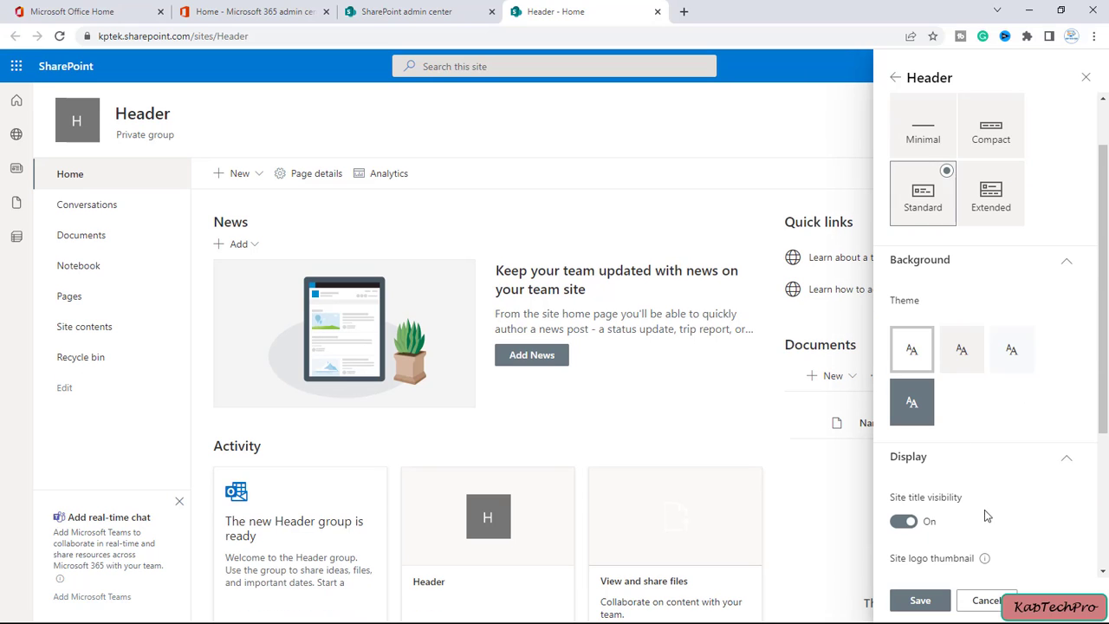
pyautogui.click(991, 193)
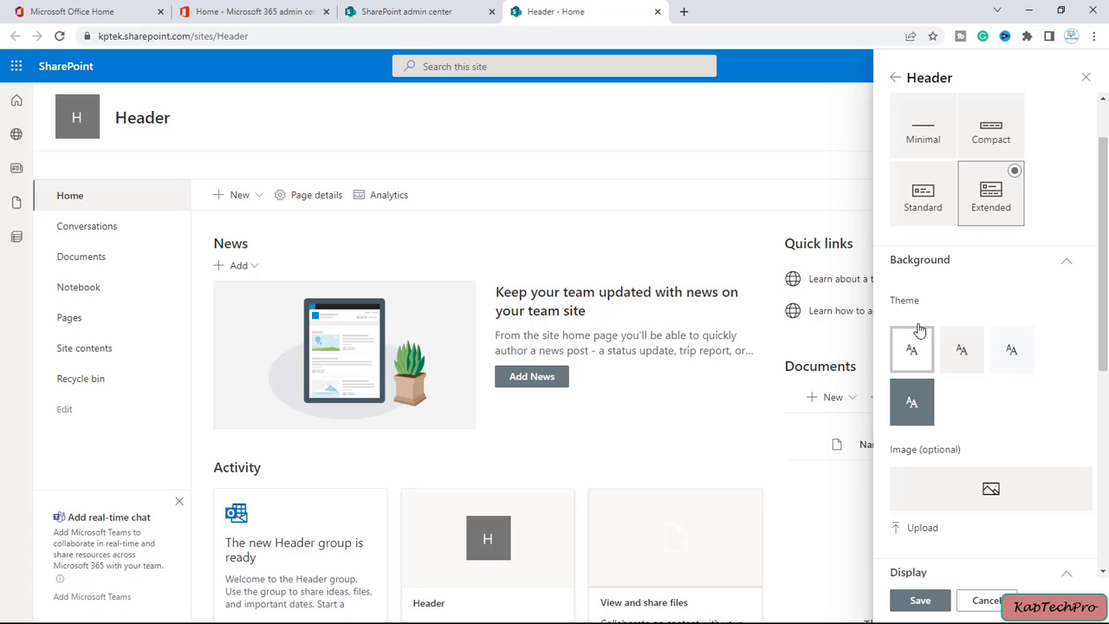
pyautogui.moveTo(943, 423)
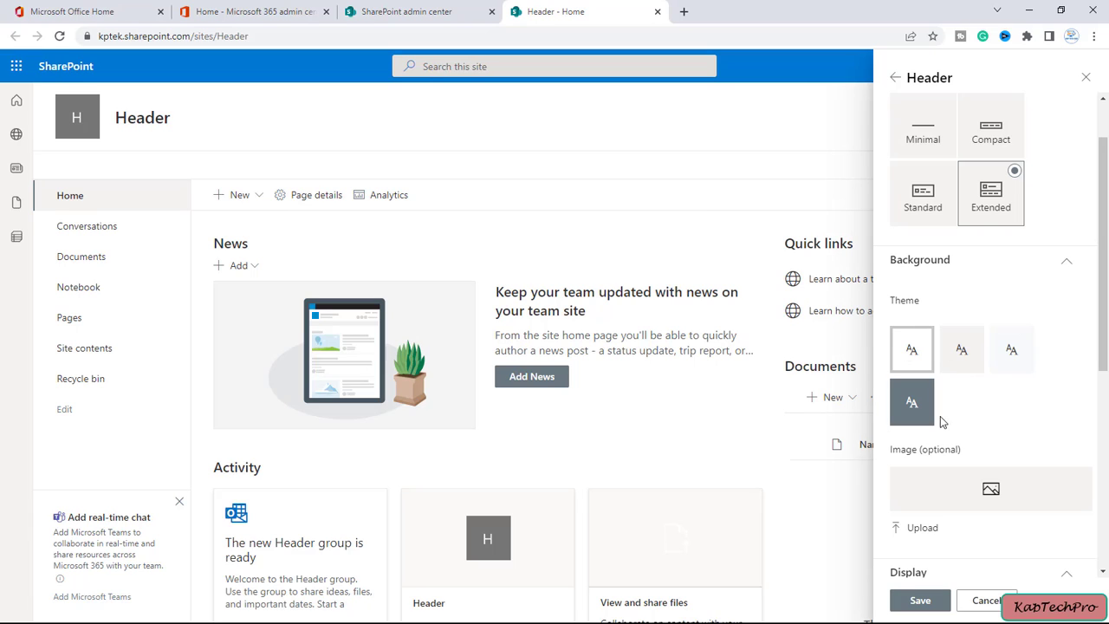
pyautogui.moveTo(905, 455)
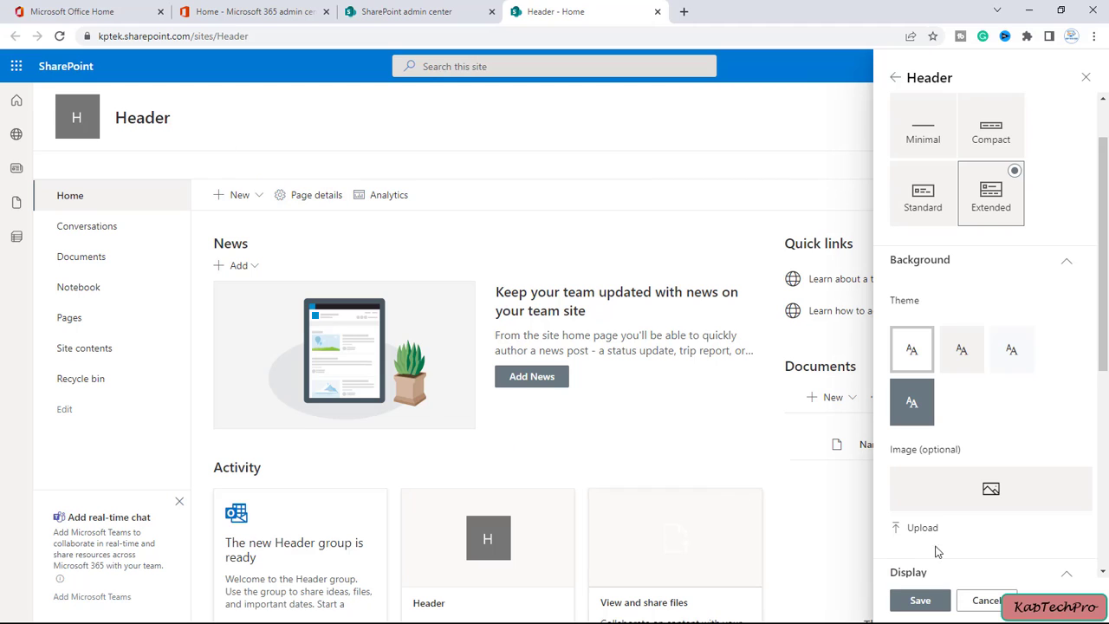
# - Upload the HEADER IMAGE file from Downloads as the extended header's background
pyautogui.click(922, 527)
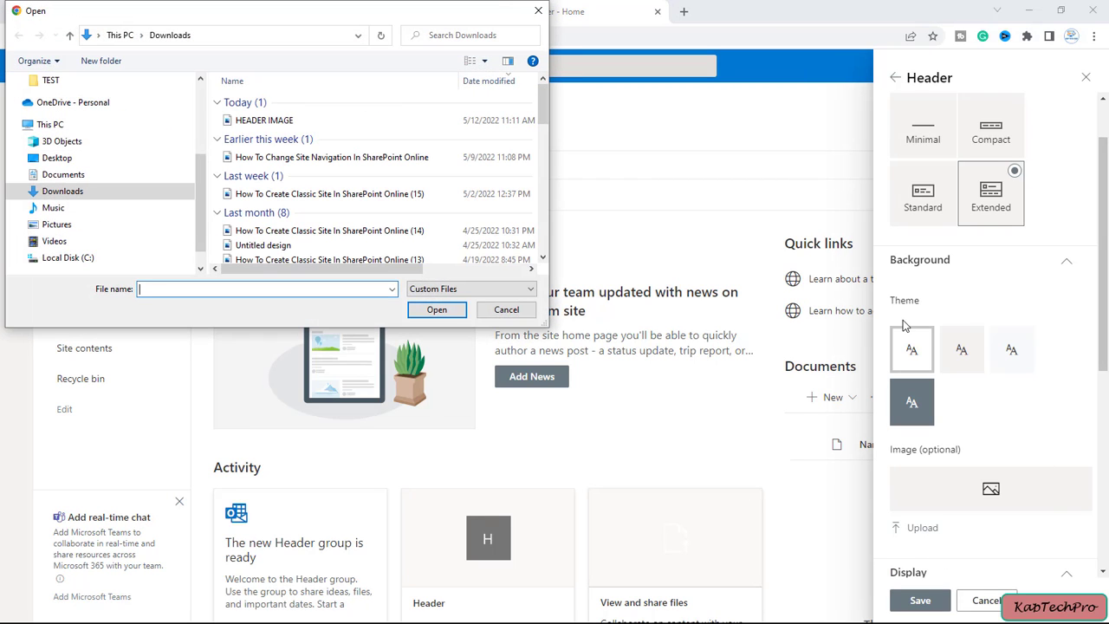
pyautogui.click(263, 119)
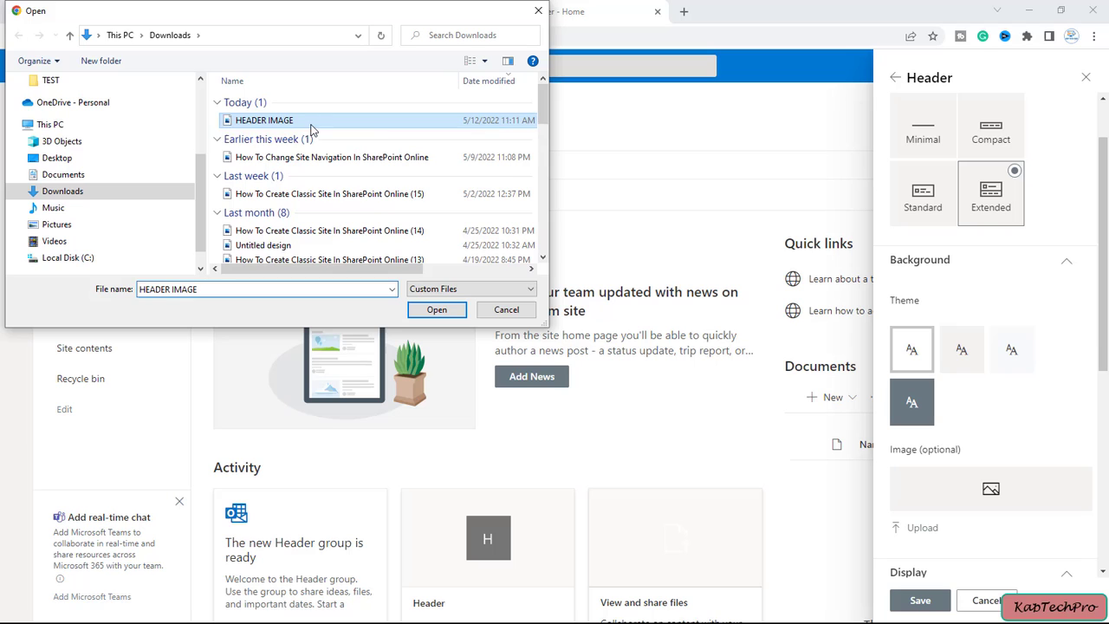
pyautogui.click(437, 308)
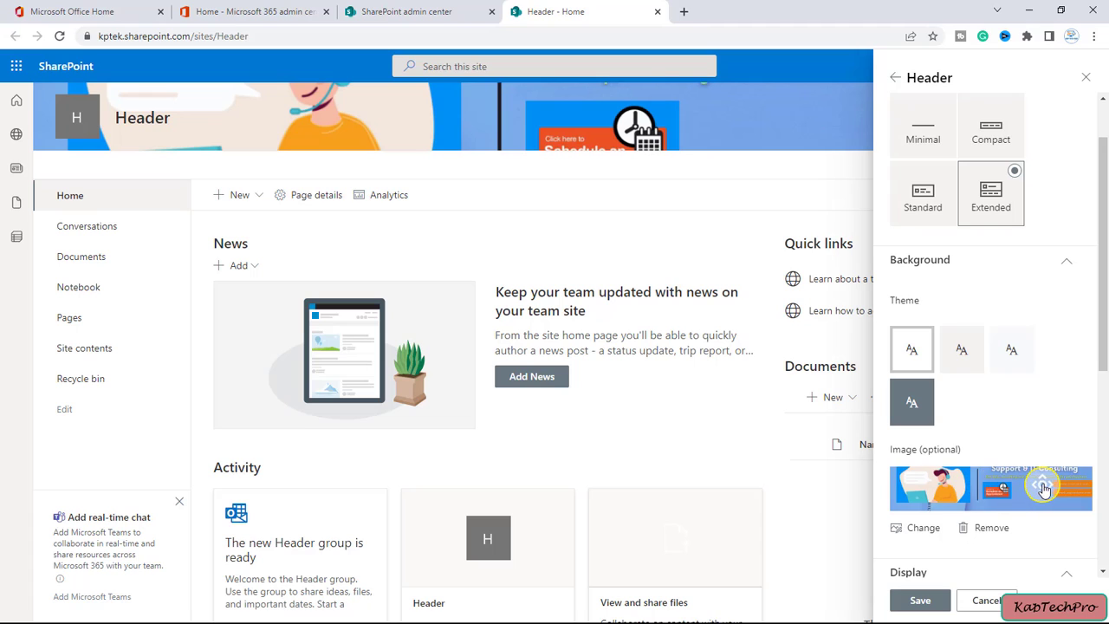
pyautogui.moveTo(971, 459)
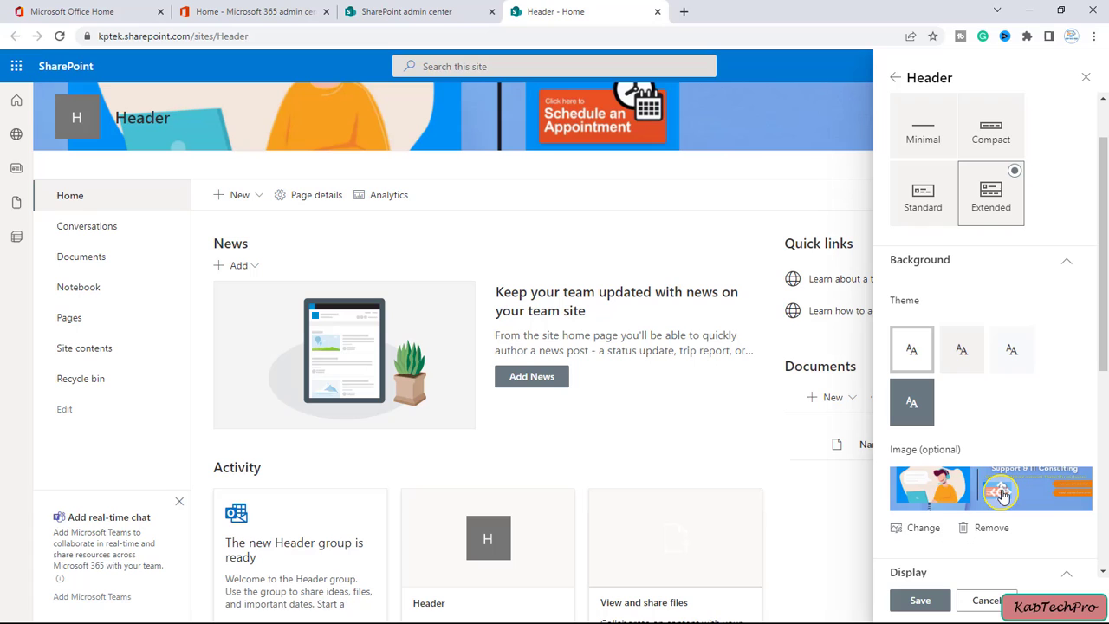
pyautogui.scroll(-3)
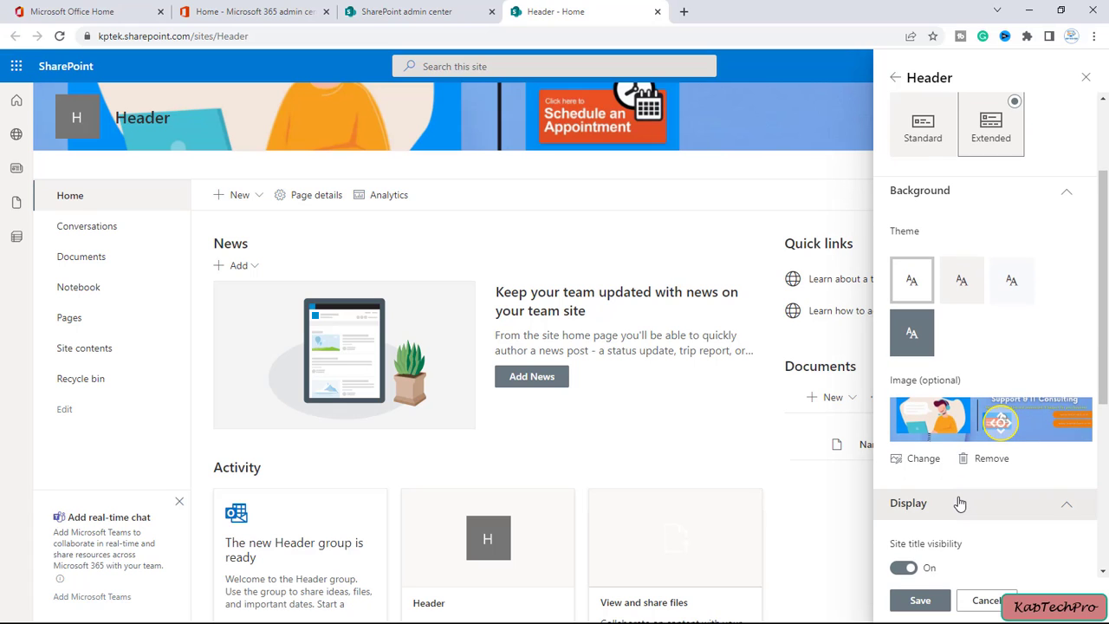
# - Try the site title toggle and logo alignment, leaving the title shown and logo on the left
pyautogui.scroll(-3)
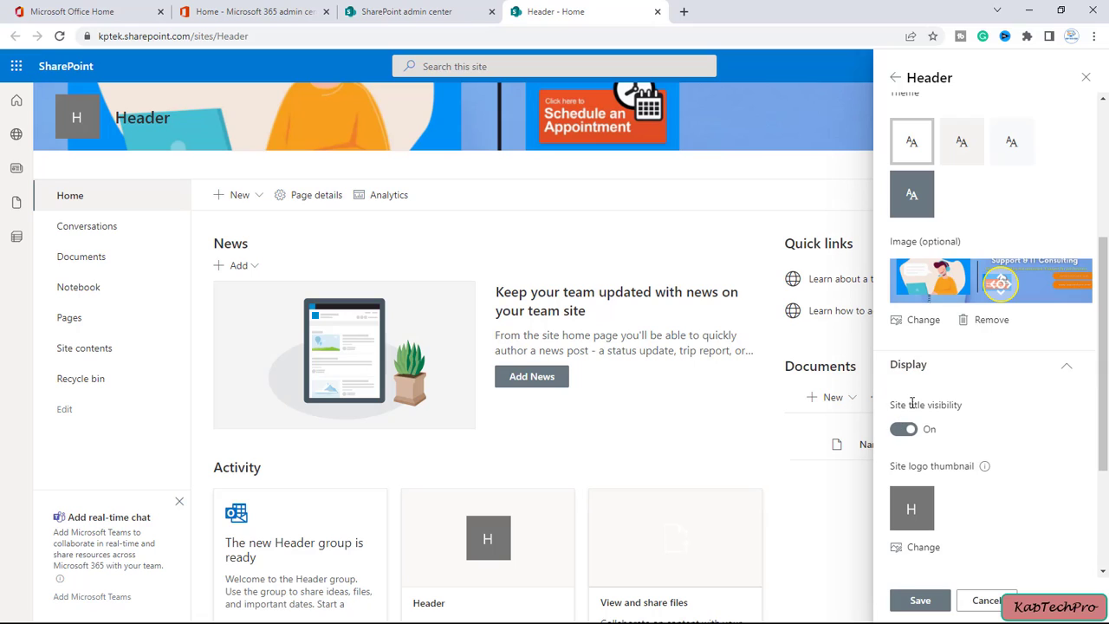
pyautogui.click(905, 429)
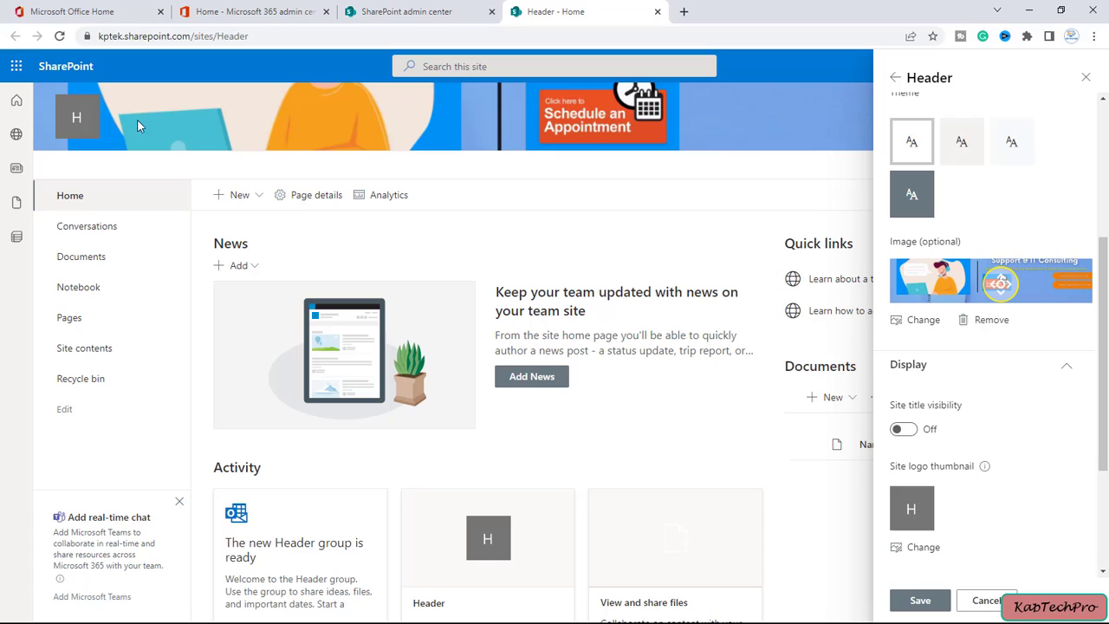
pyautogui.click(904, 429)
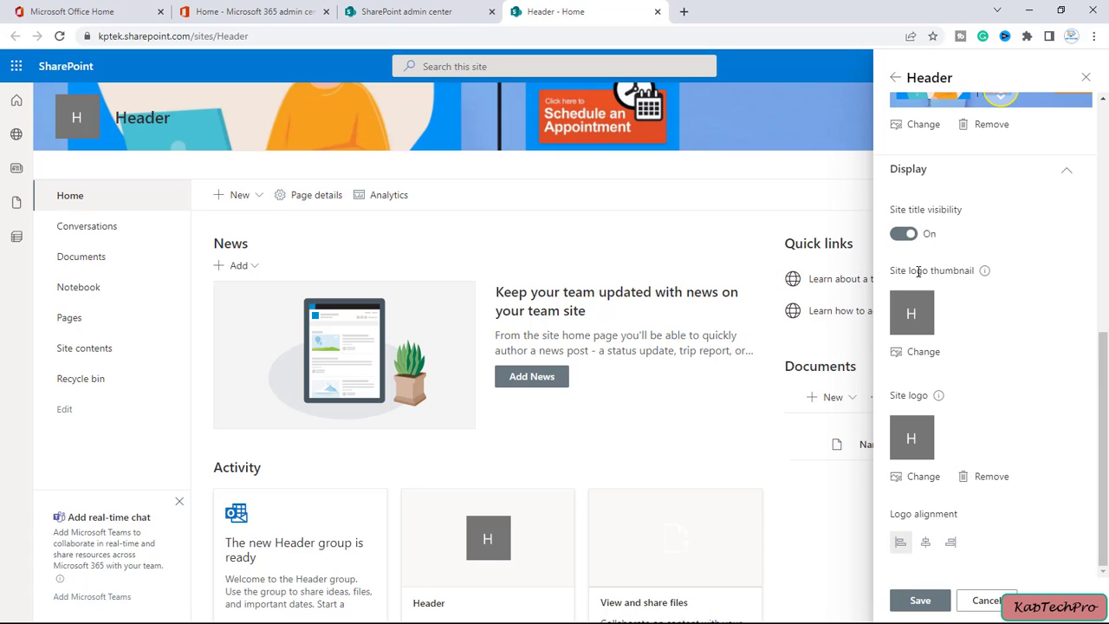
pyautogui.moveTo(921, 458)
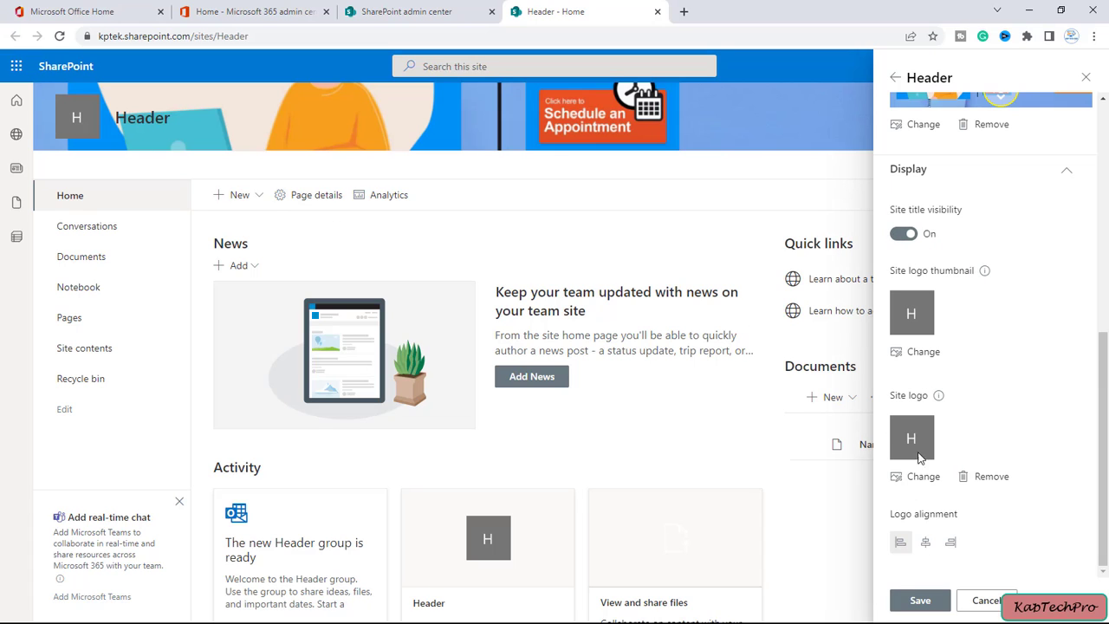
pyautogui.moveTo(170, 159)
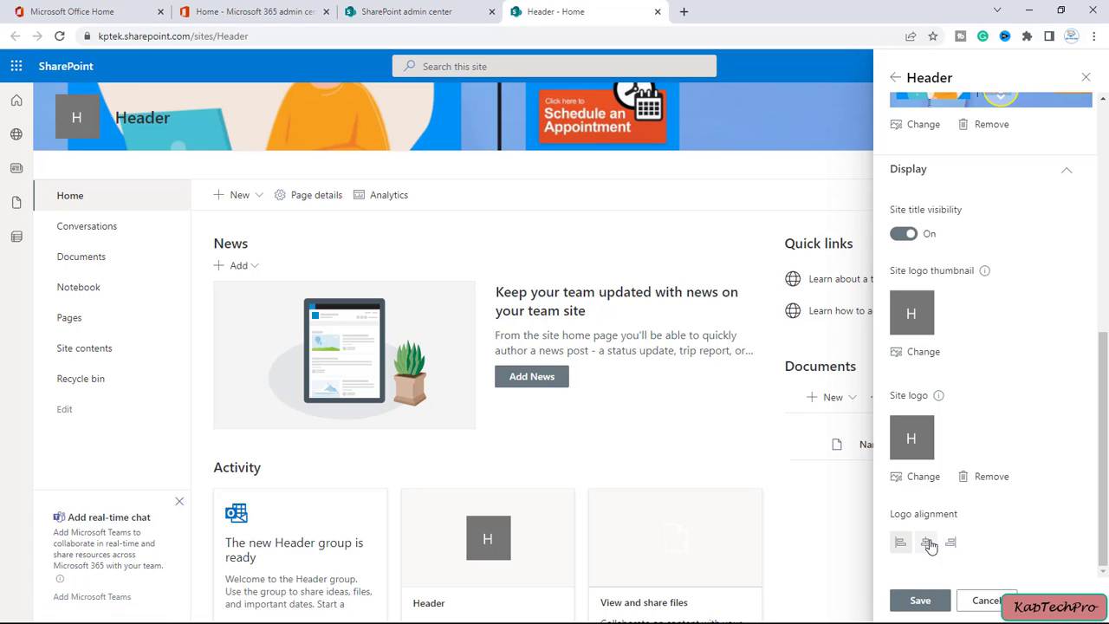
pyautogui.click(901, 541)
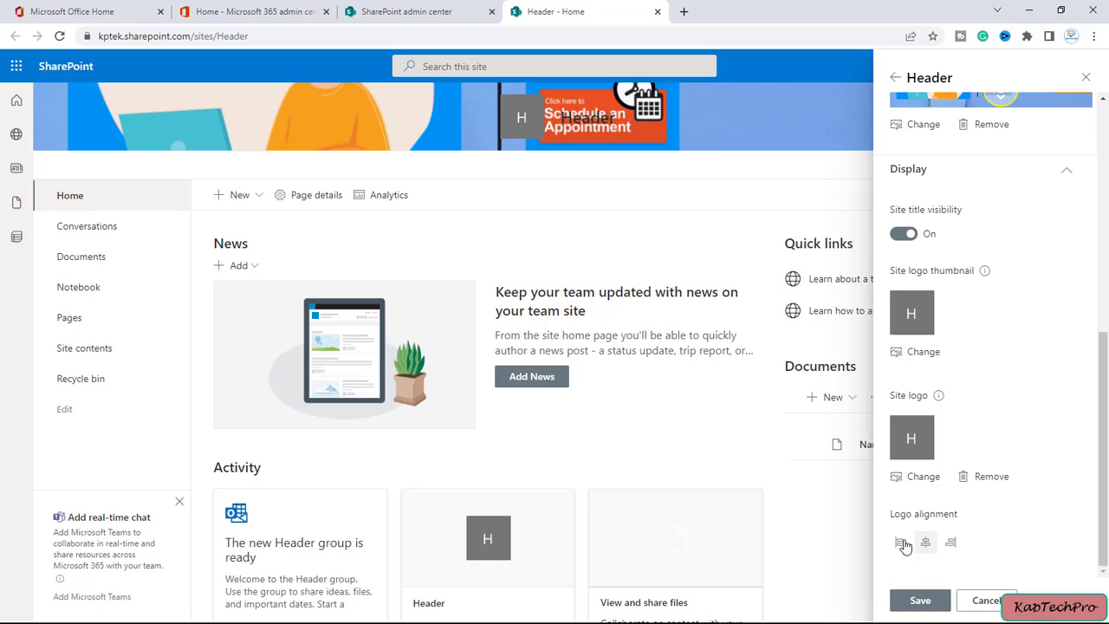
pyautogui.click(900, 541)
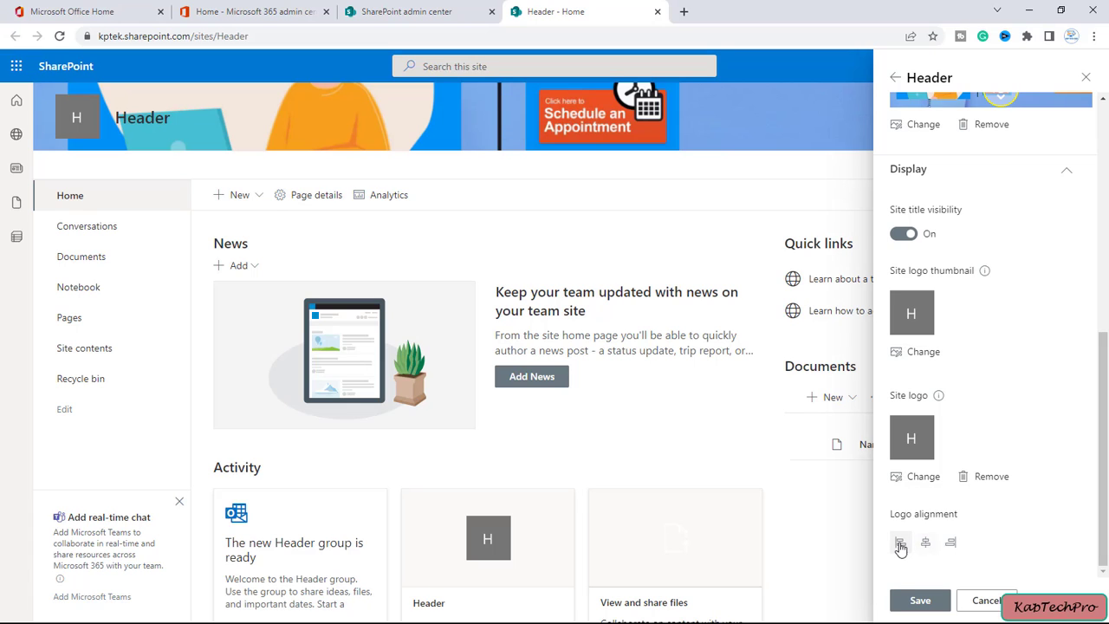
pyautogui.click(901, 543)
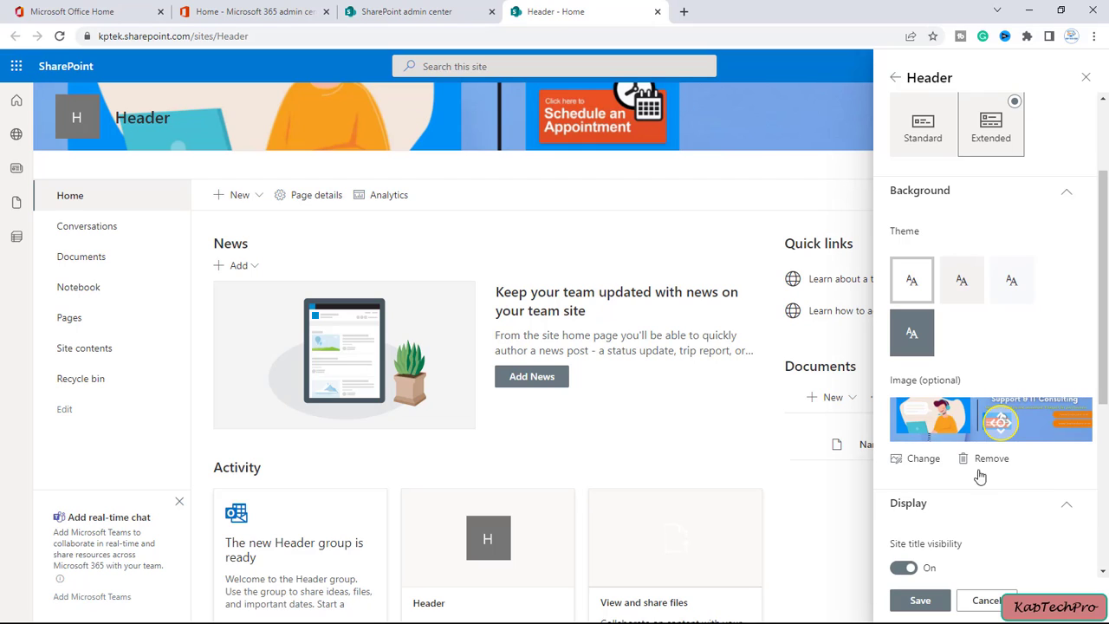
pyautogui.moveTo(926, 461)
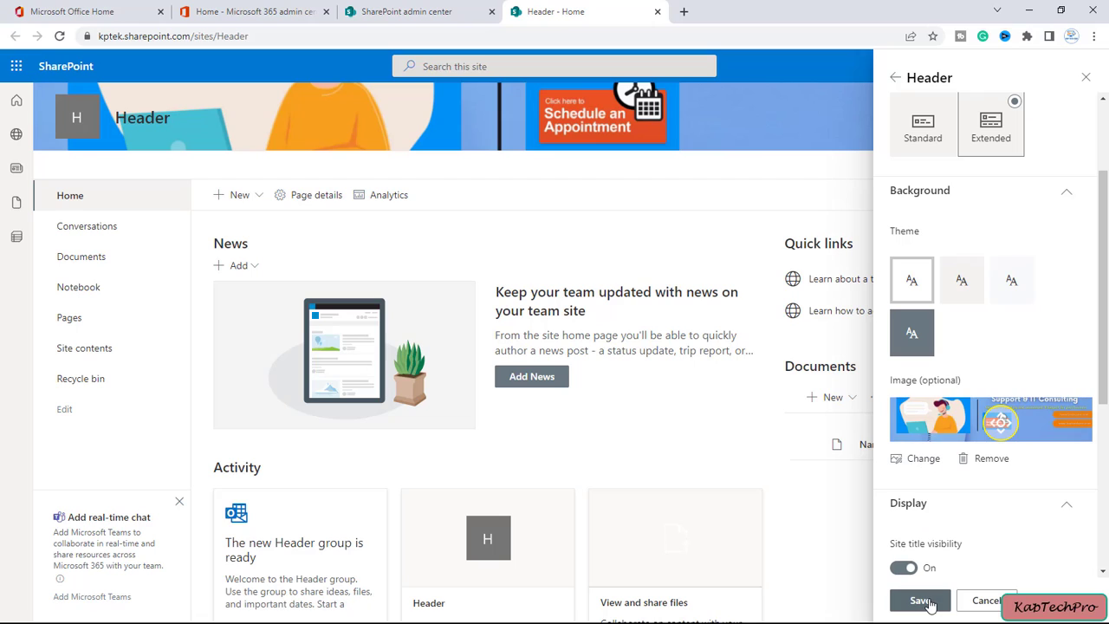
# - Save the header changes and close the Header settings pane
pyautogui.click(921, 599)
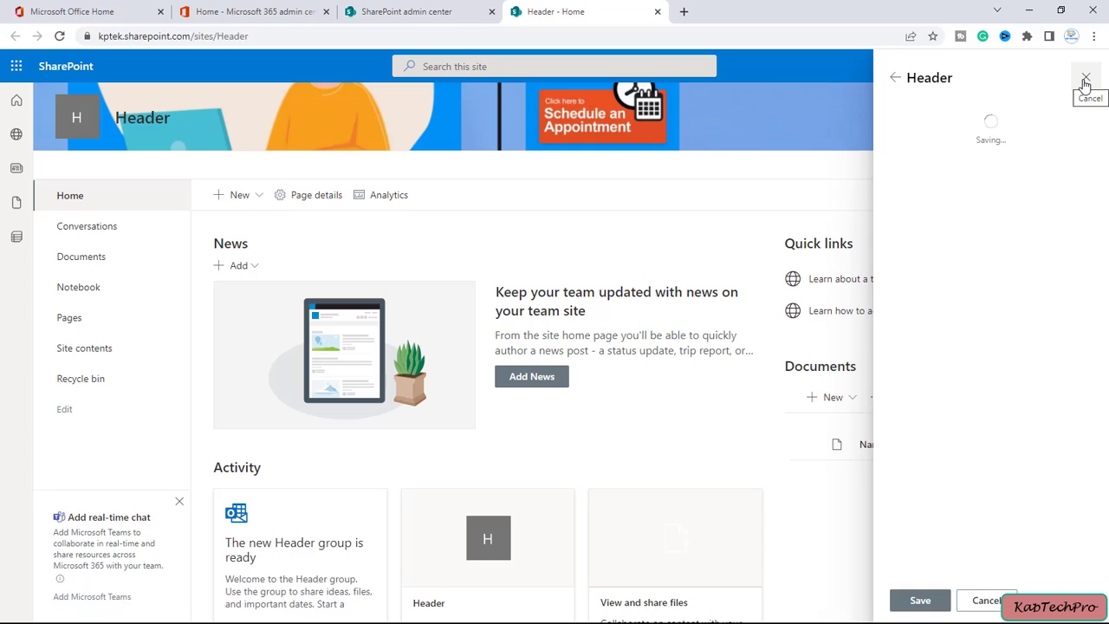
pyautogui.click(919, 599)
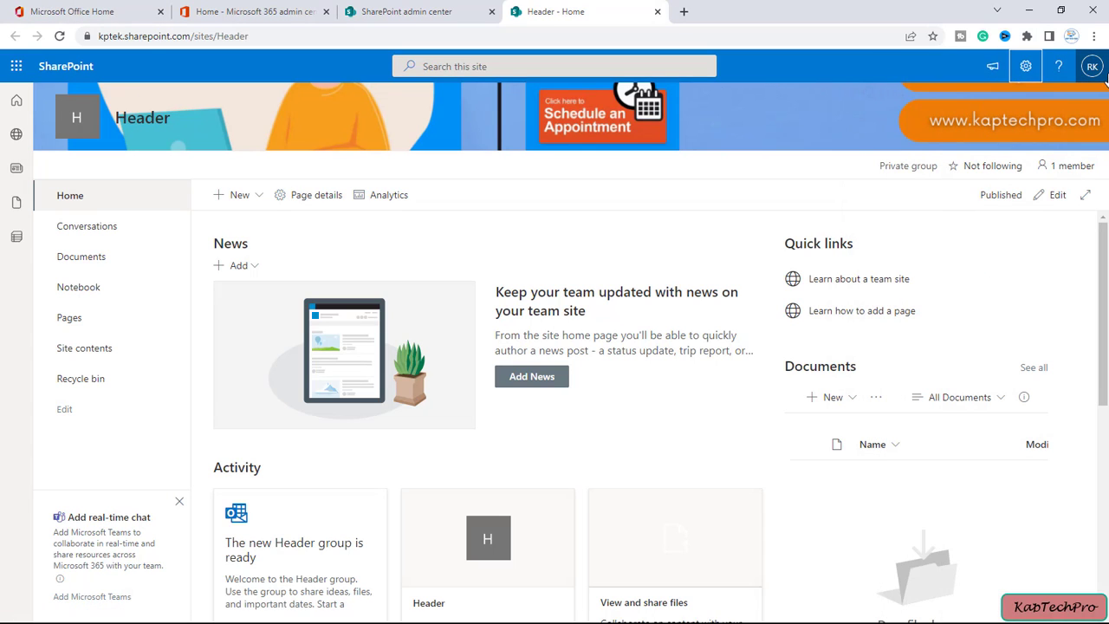
pyautogui.moveTo(506, 170)
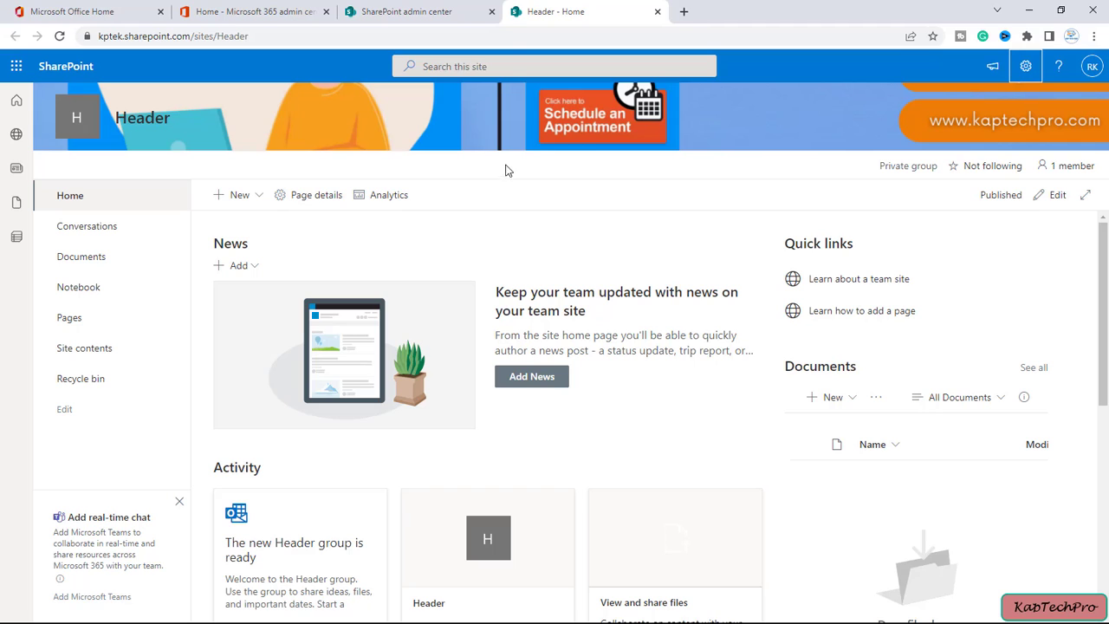
pyautogui.moveTo(407, 10)
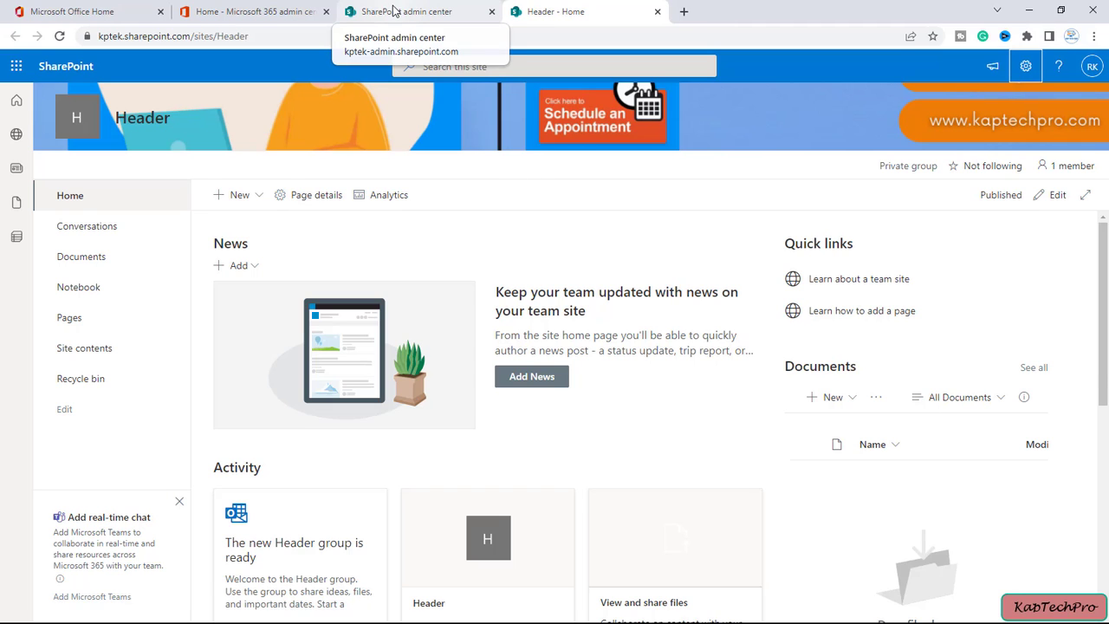
# - Open the Home communication site from the admin center's active sites list
pyautogui.click(416, 11)
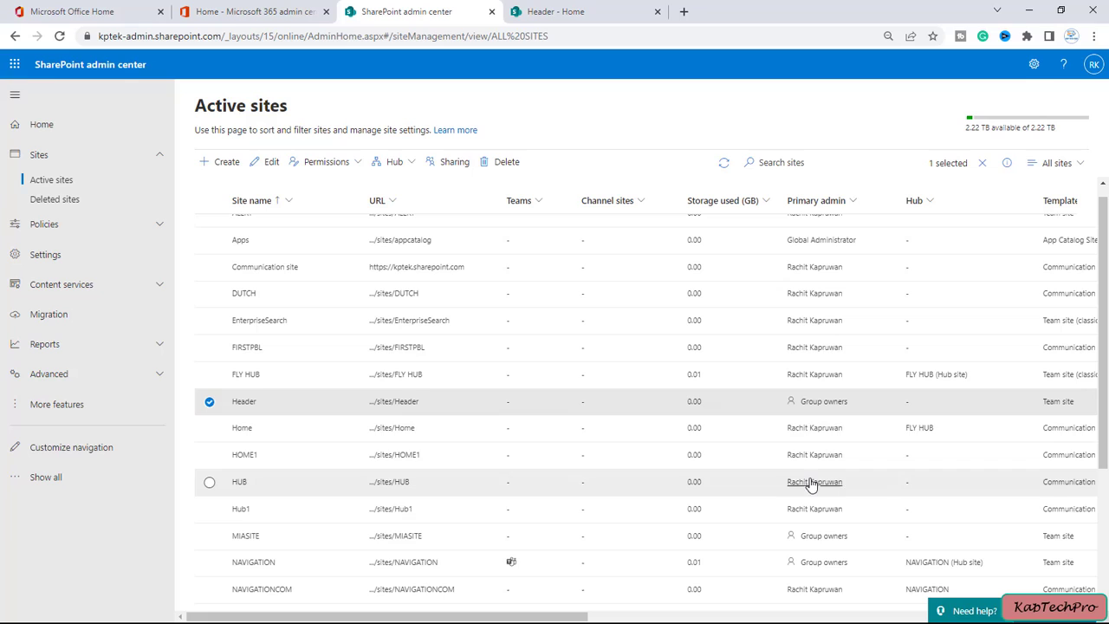
pyautogui.moveTo(392, 427)
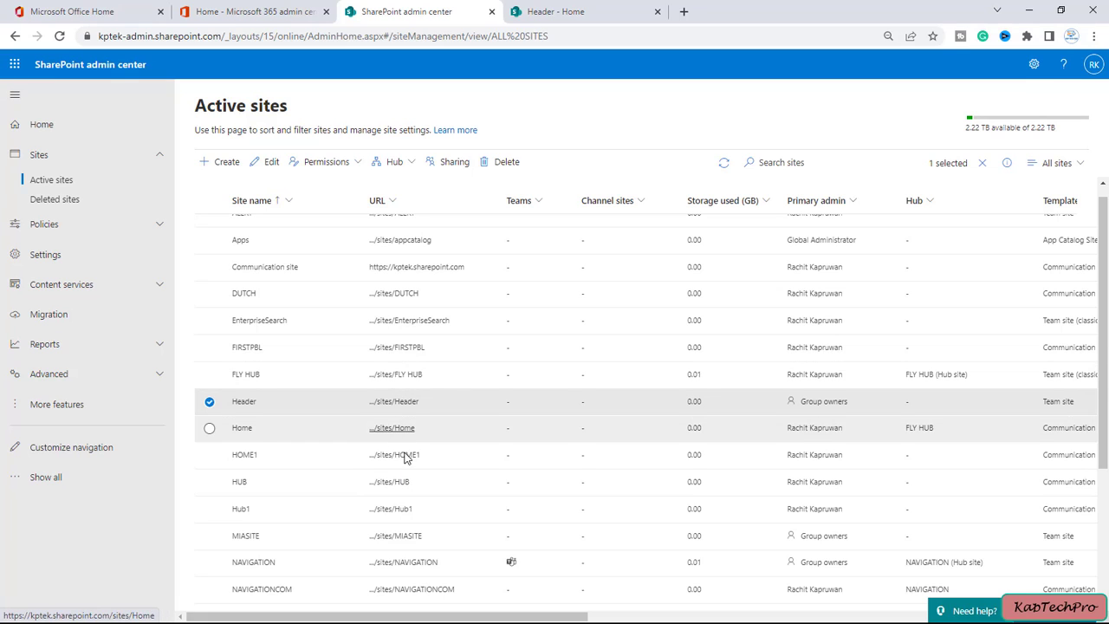
pyautogui.moveTo(395, 431)
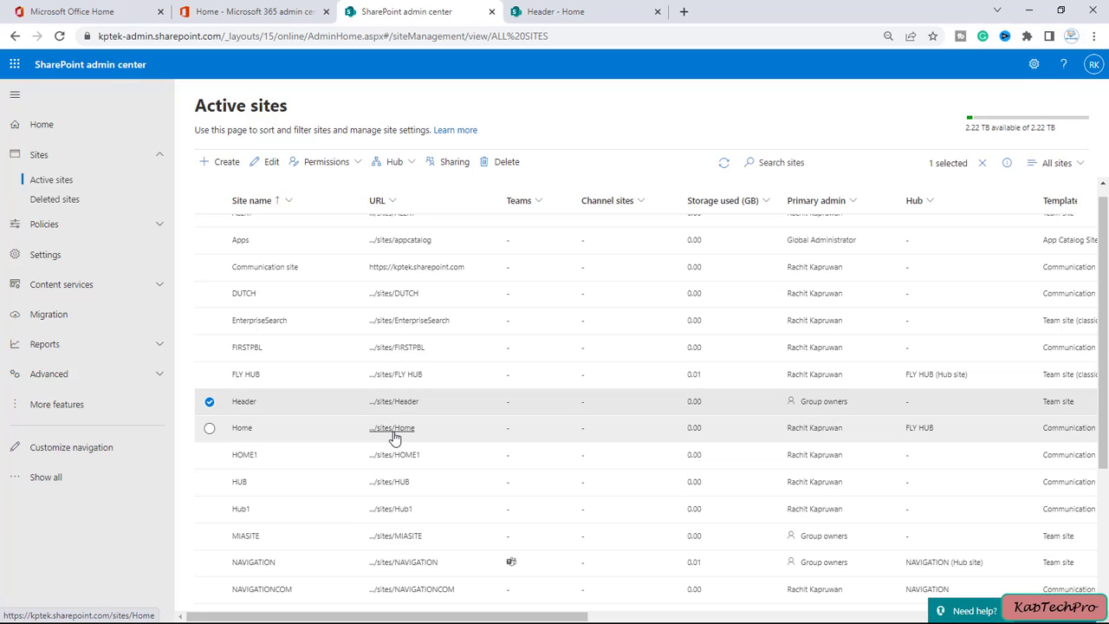
pyautogui.click(208, 426)
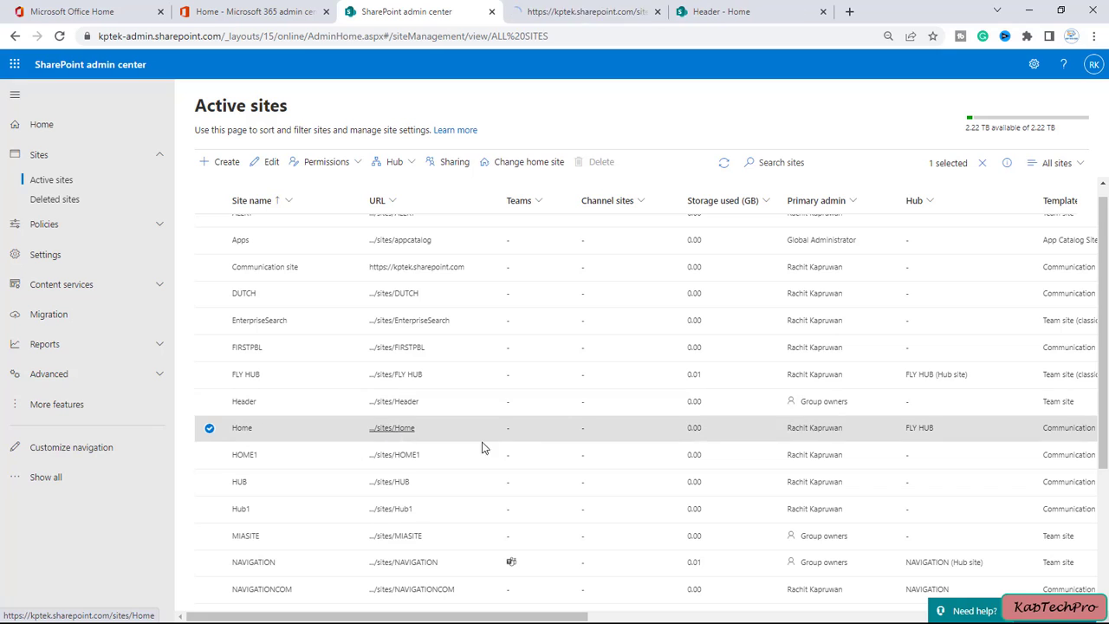
pyautogui.click(392, 426)
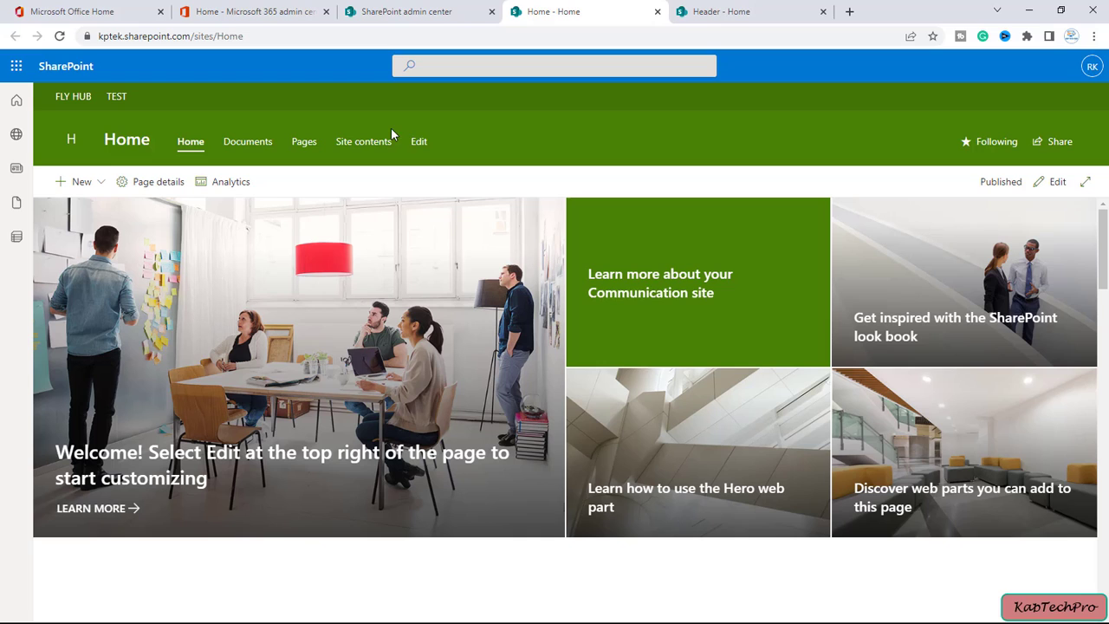
pyautogui.moveTo(1092, 66)
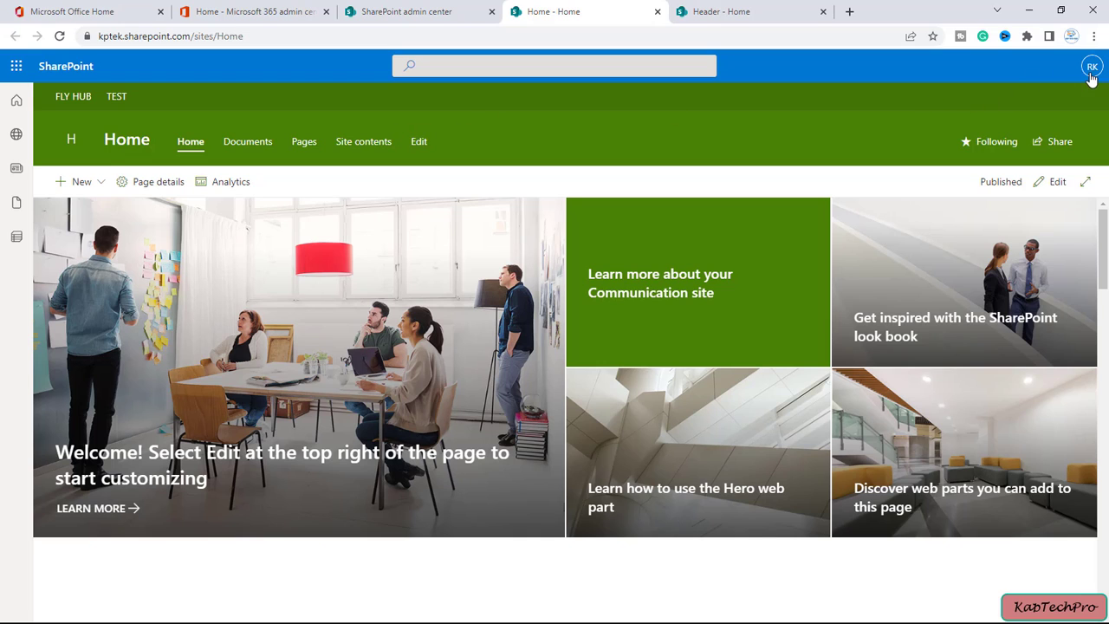
# - In the Home site's Header options, upload HEADER IMAGE as the extended header background
pyautogui.click(1027, 66)
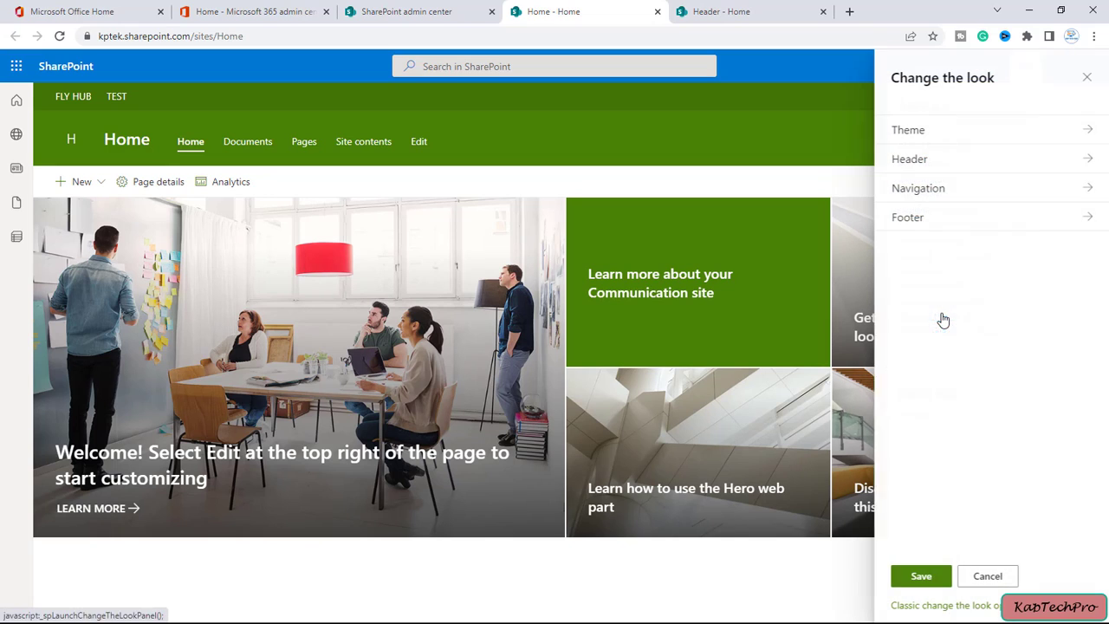
pyautogui.moveTo(939, 163)
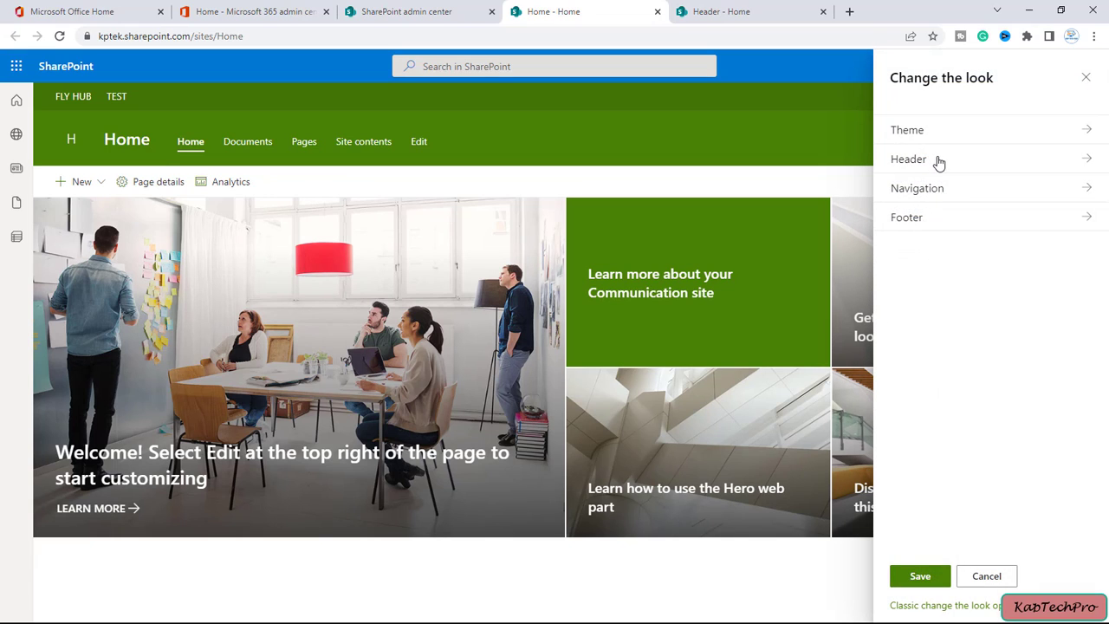
pyautogui.click(908, 159)
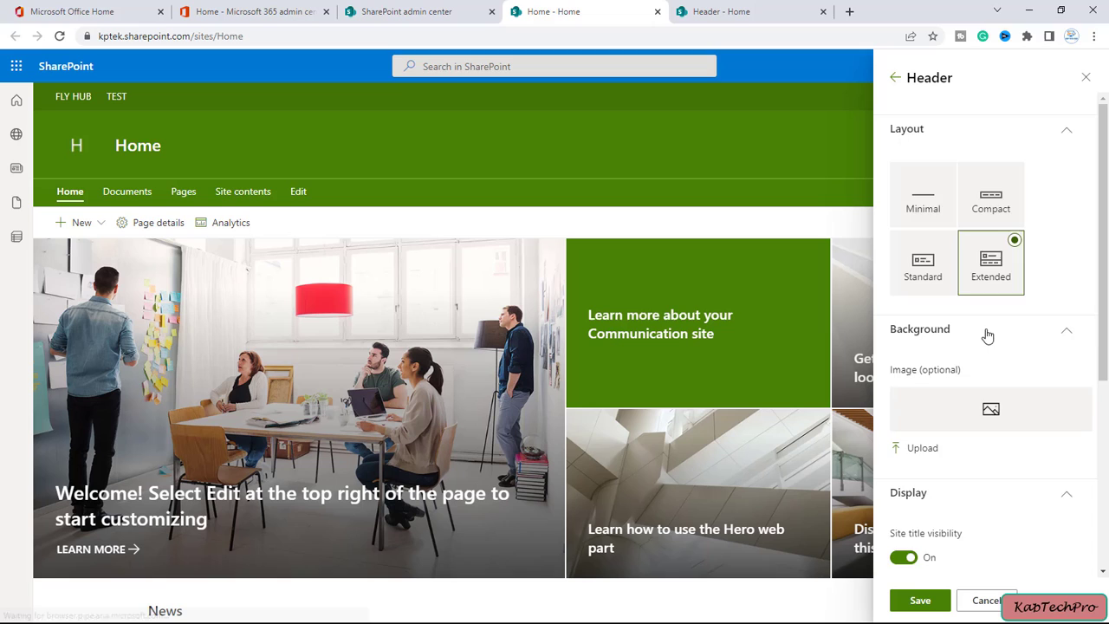
pyautogui.scroll(-3)
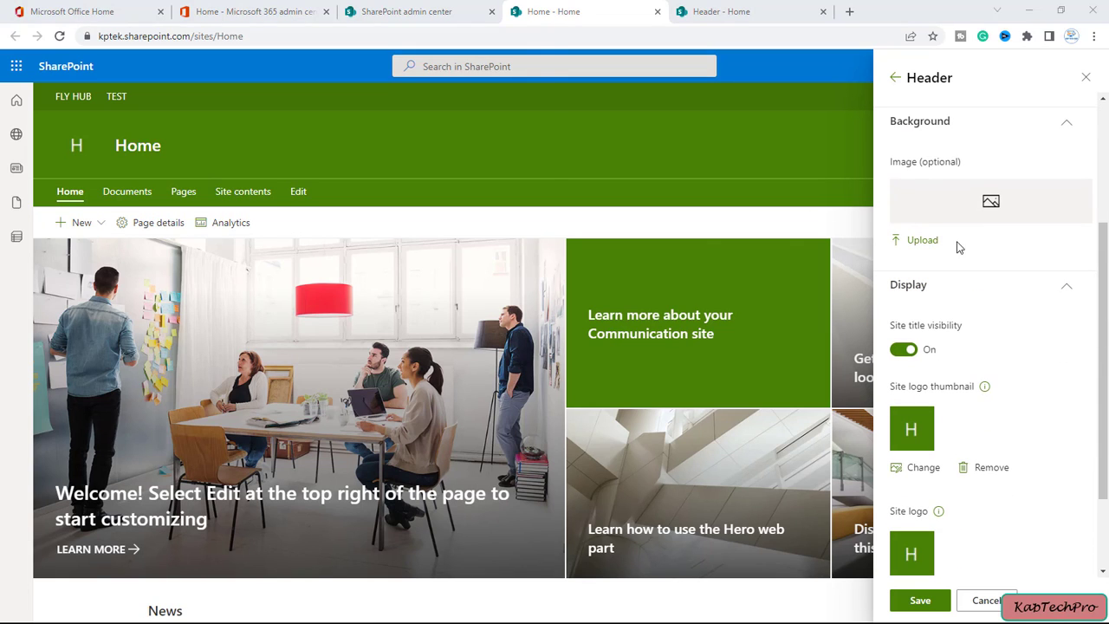
pyautogui.click(922, 240)
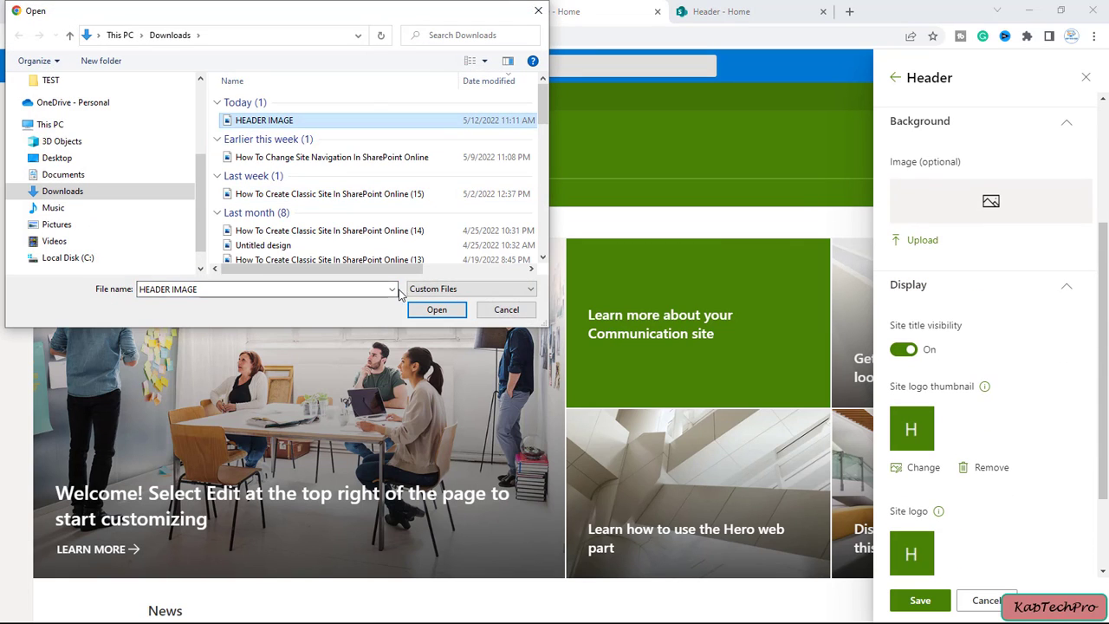
pyautogui.click(437, 309)
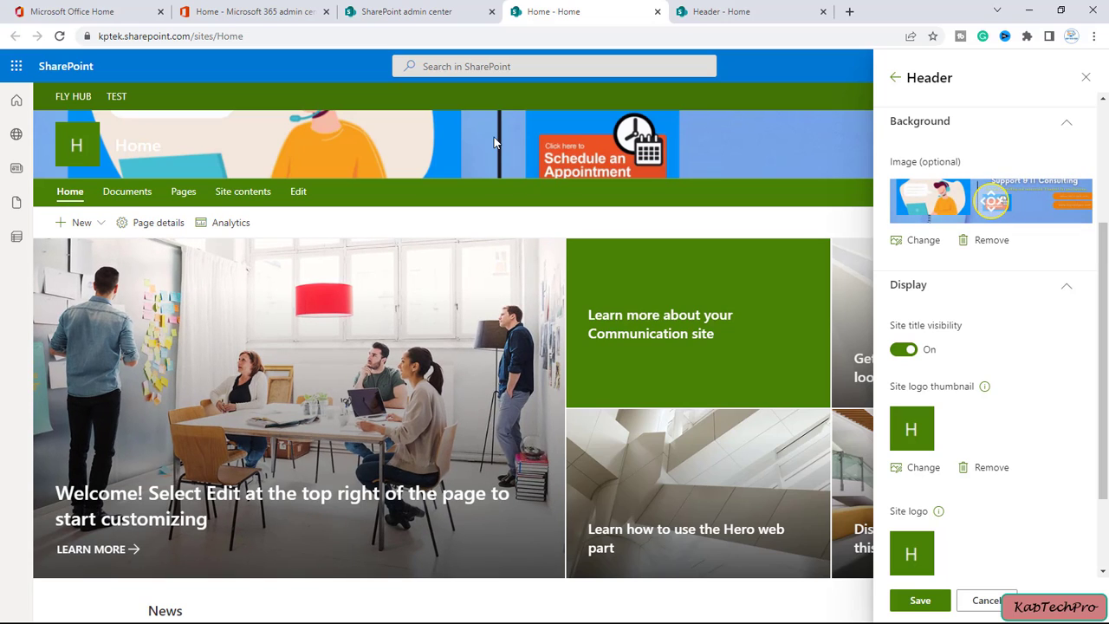
# - Save the new header background and dismiss the settings options
pyautogui.scroll(-3)
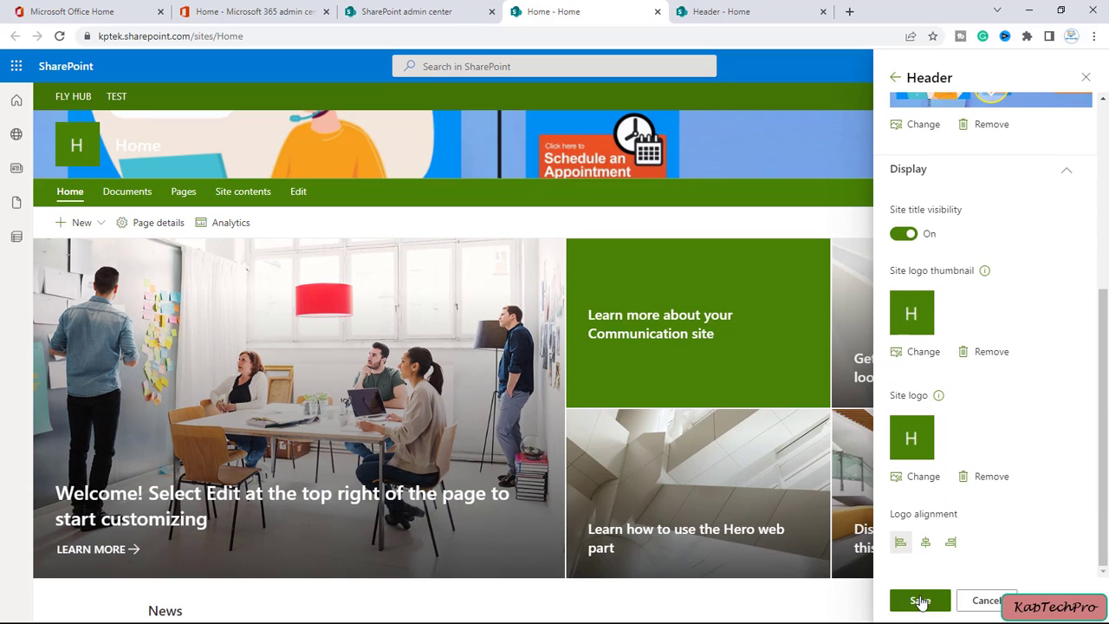
pyautogui.click(919, 600)
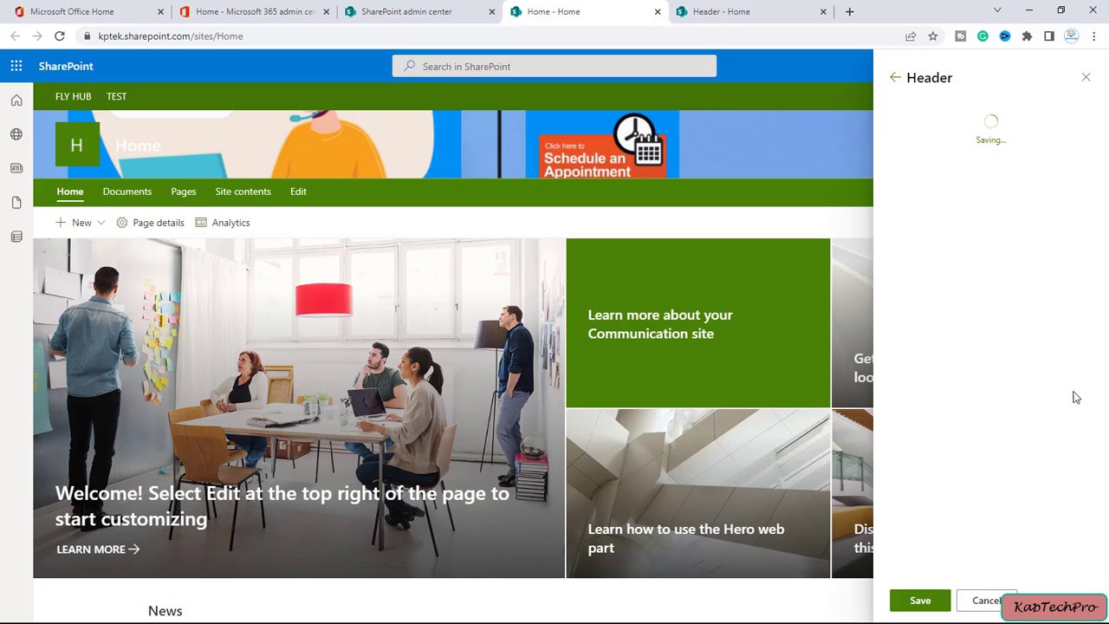
pyautogui.click(1026, 66)
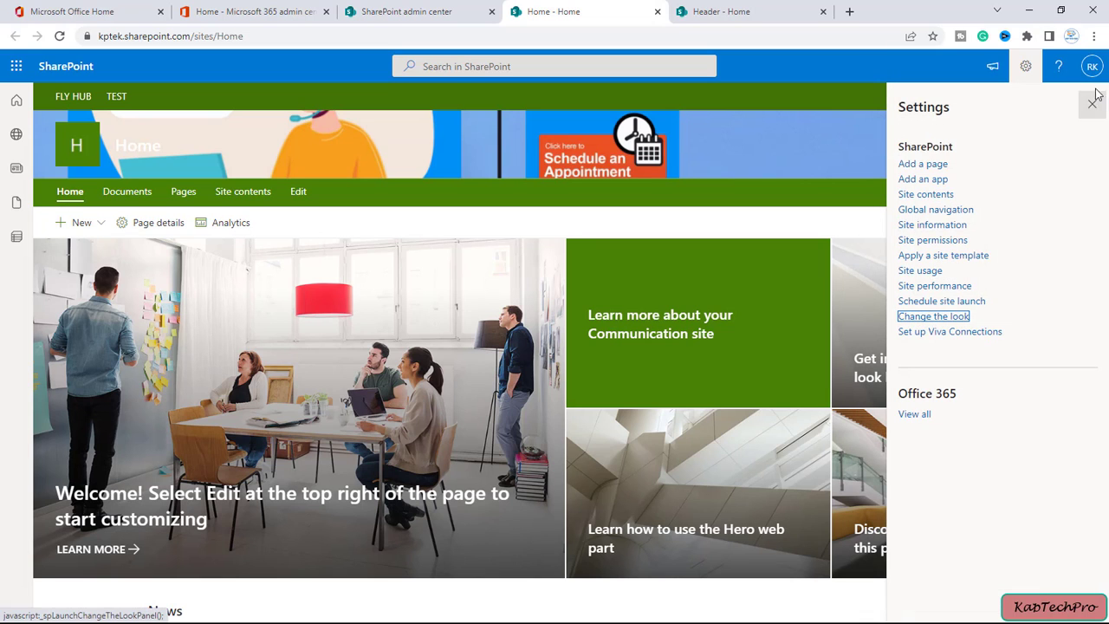
pyautogui.click(1092, 104)
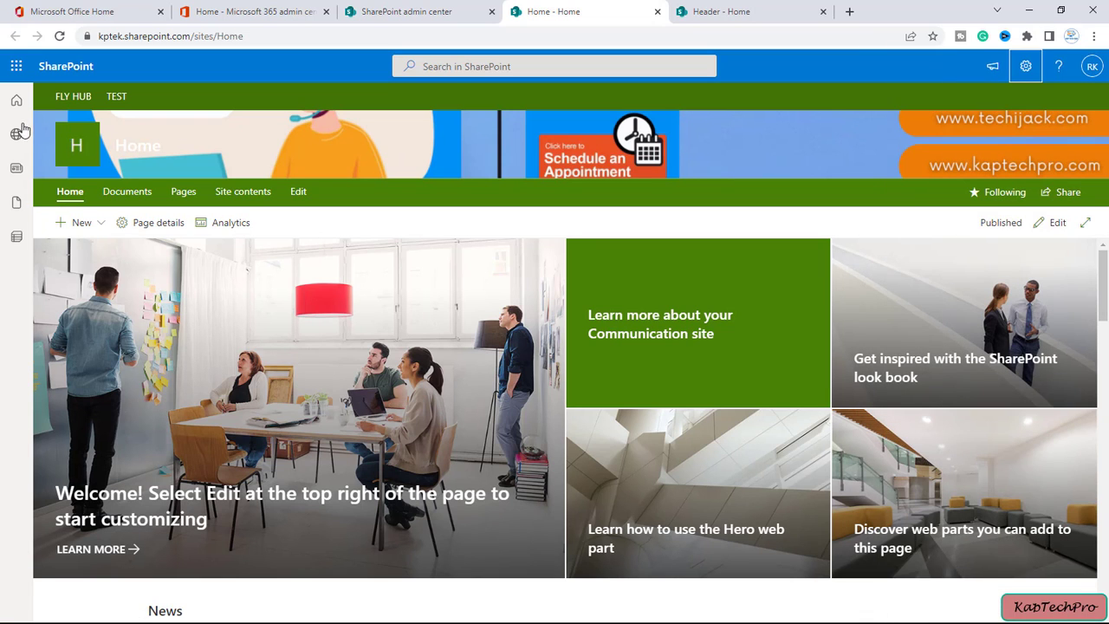
pyautogui.moveTo(853, 158)
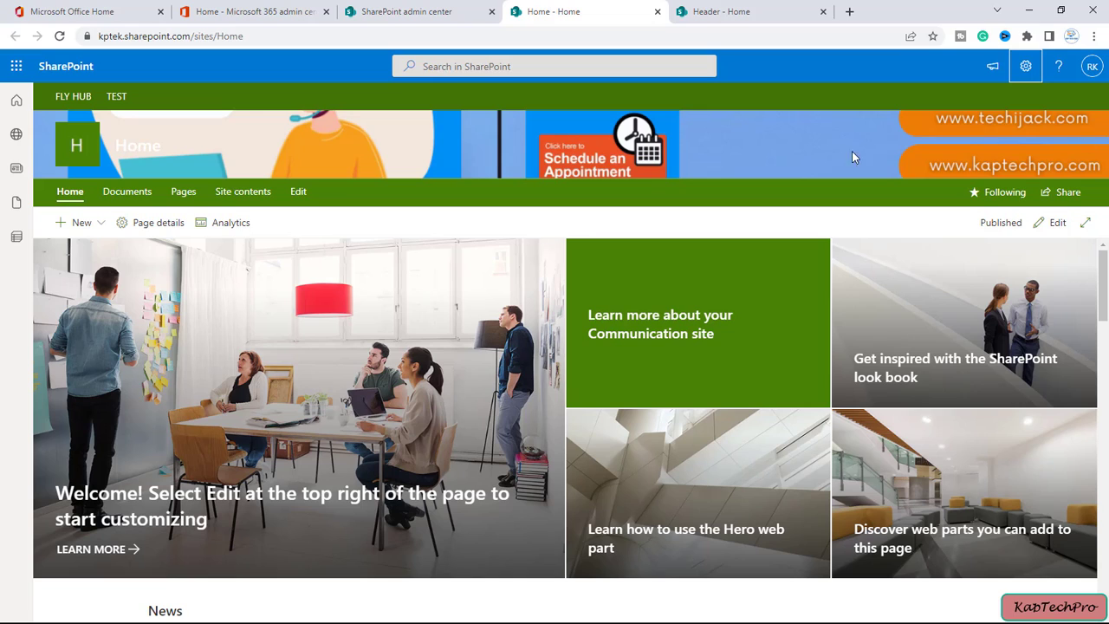
pyautogui.moveTo(444, 177)
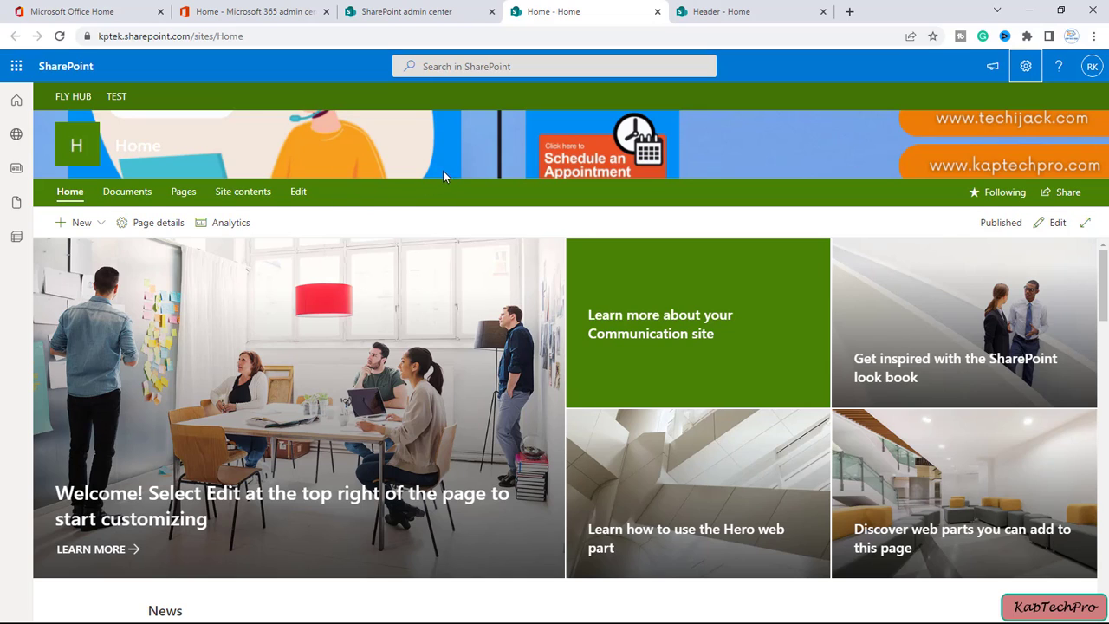
pyautogui.moveTo(72, 97)
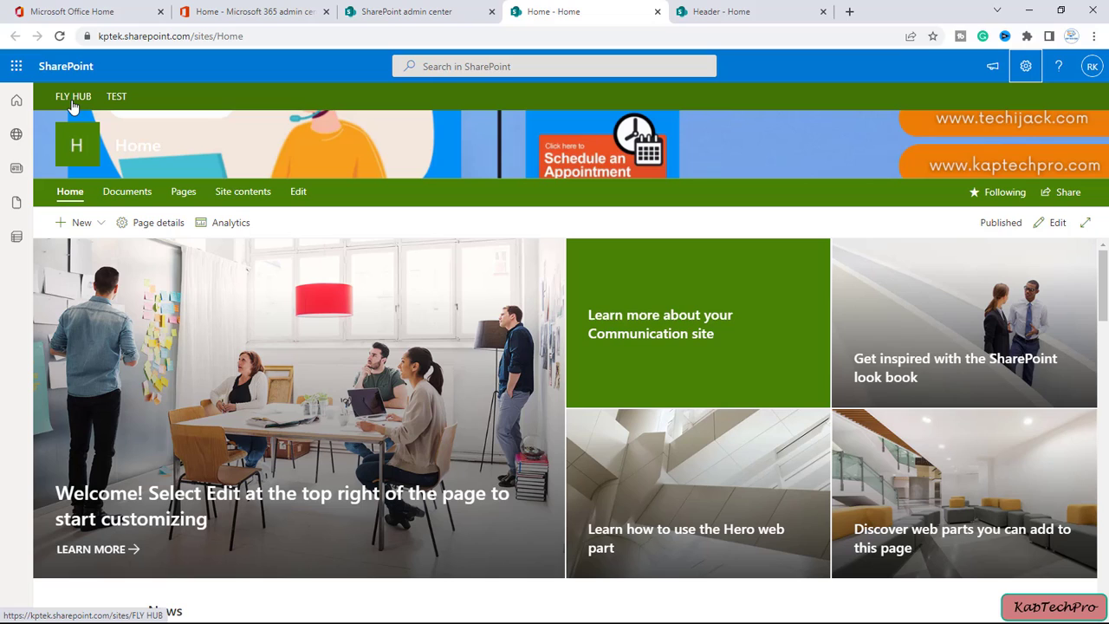
pyautogui.moveTo(425, 159)
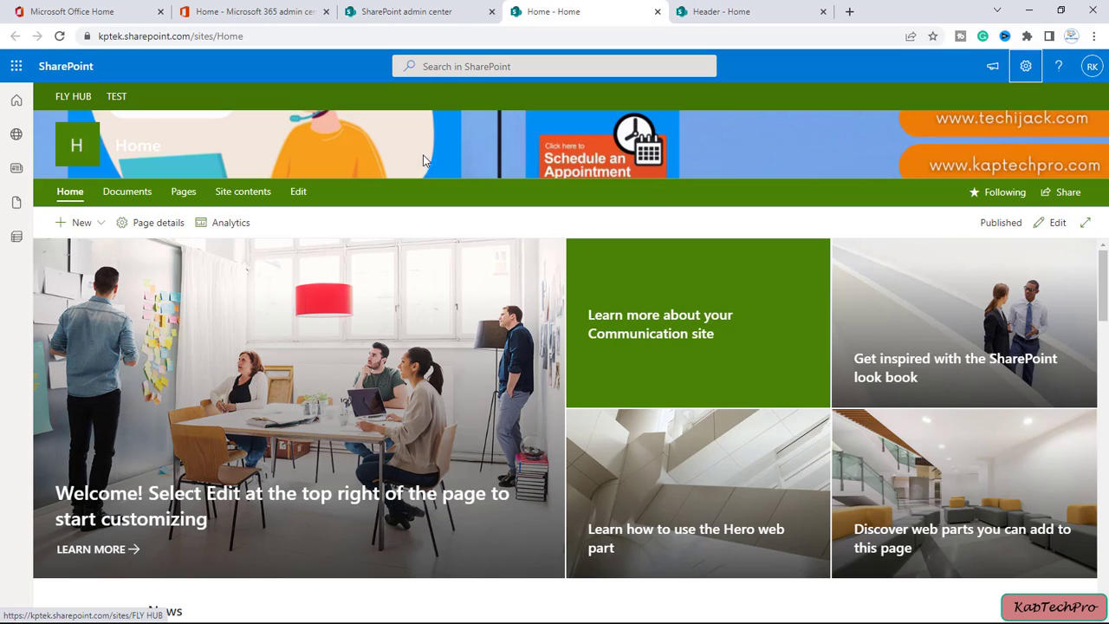
pyautogui.moveTo(73, 97)
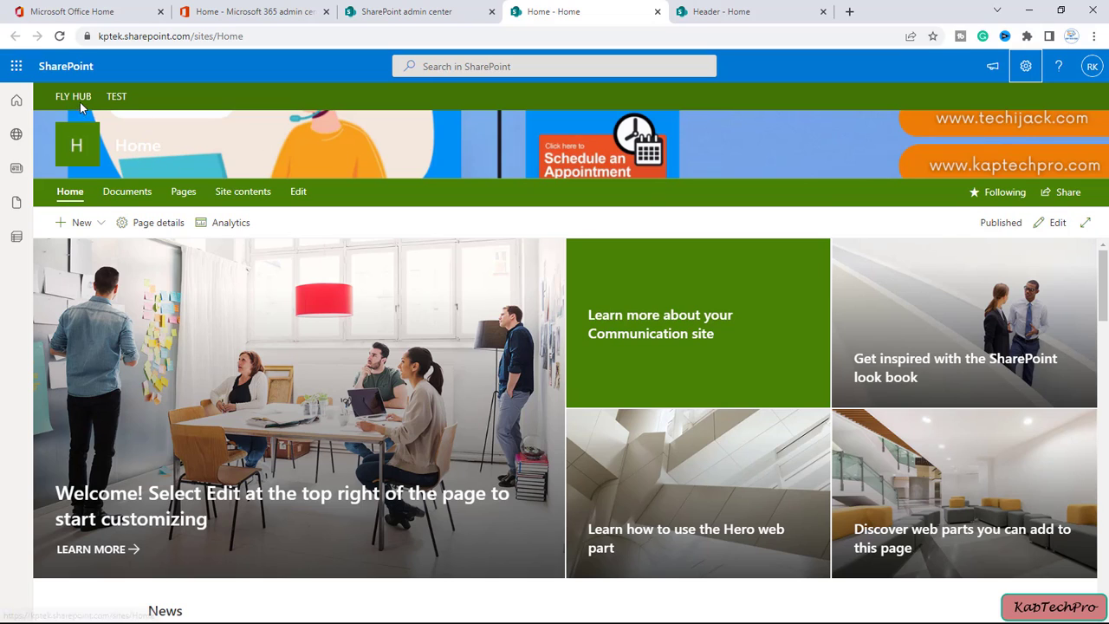
# - Go to the FLY HUB hub site and show its Site contents list
pyautogui.click(73, 97)
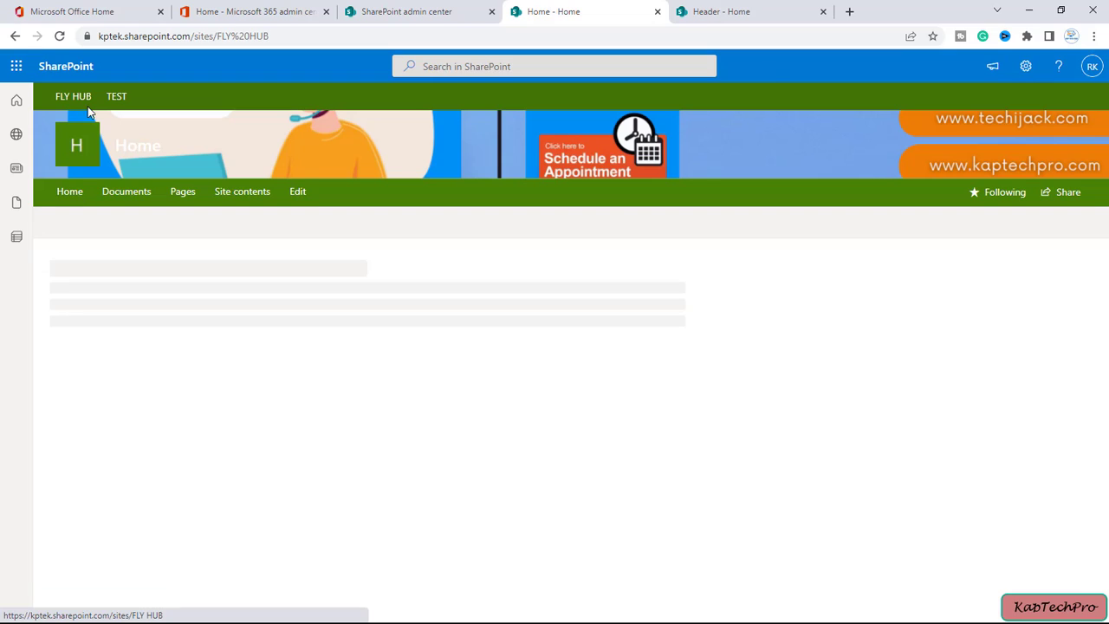
pyautogui.click(69, 190)
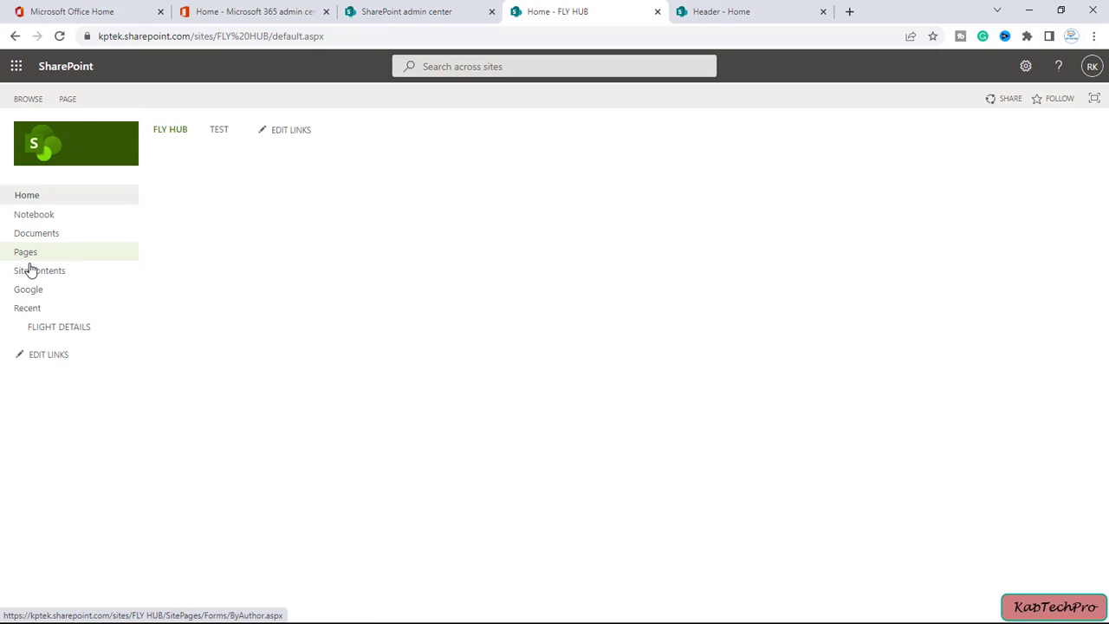
pyautogui.click(39, 271)
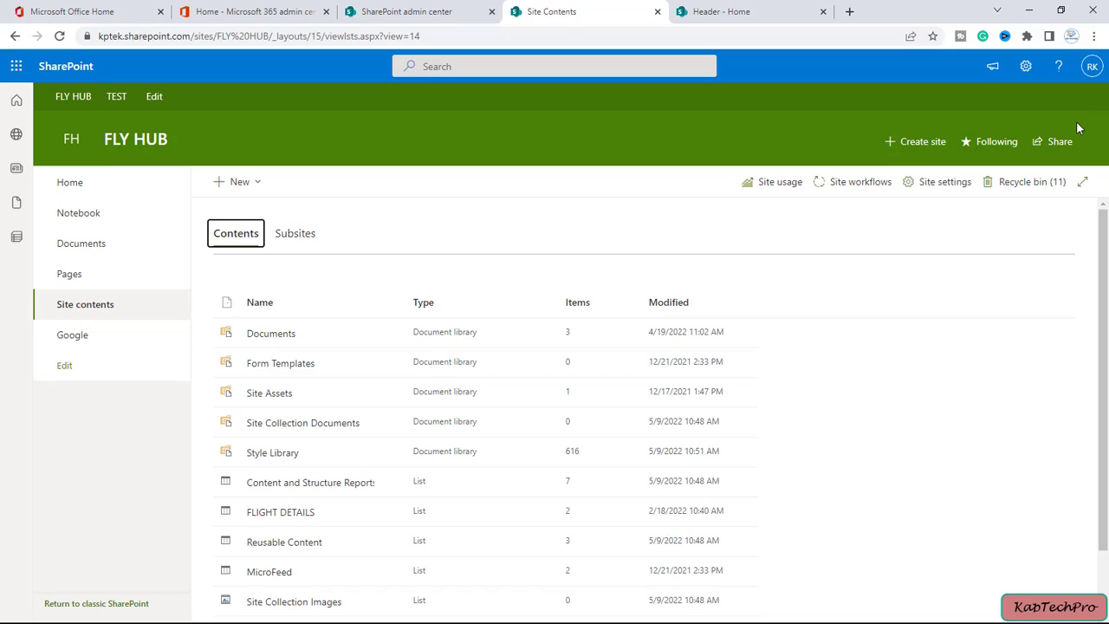
pyautogui.moveTo(195, 135)
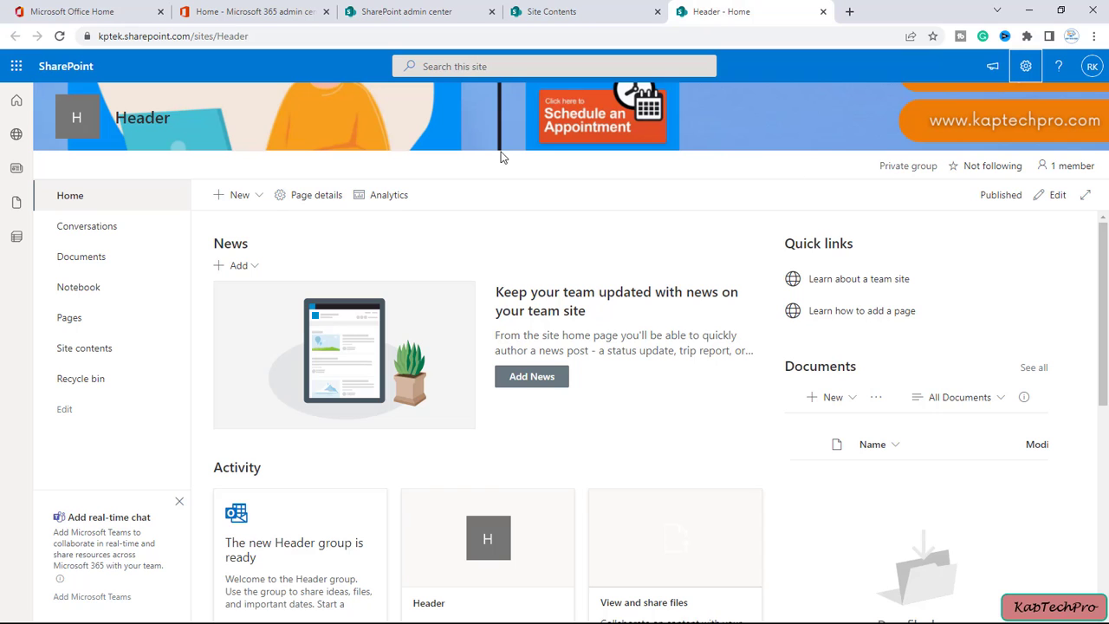
pyautogui.moveTo(451, 145)
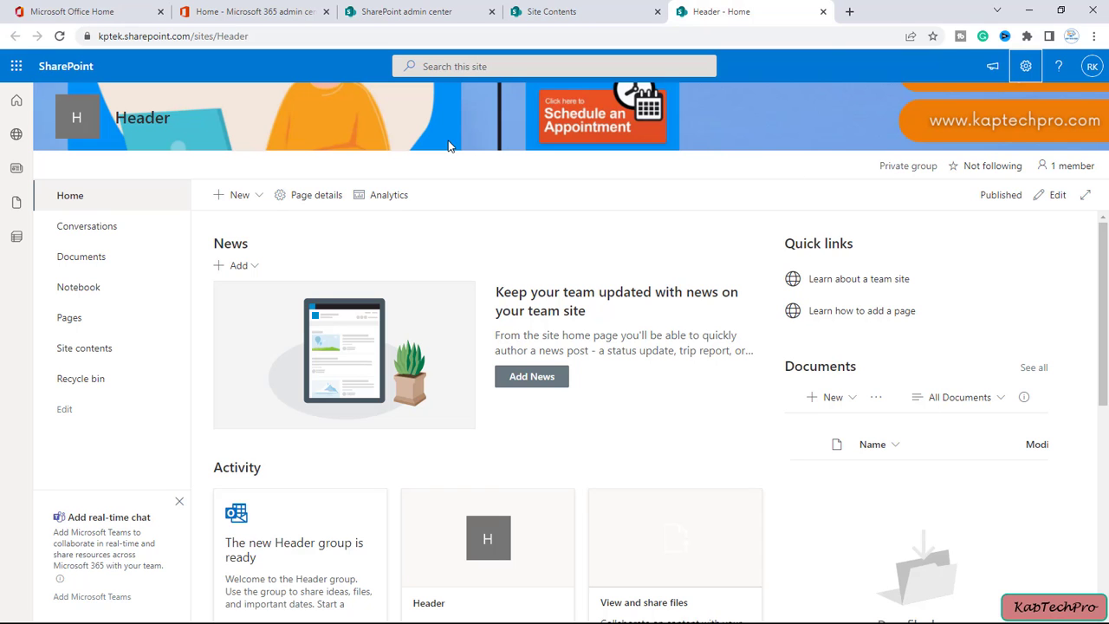